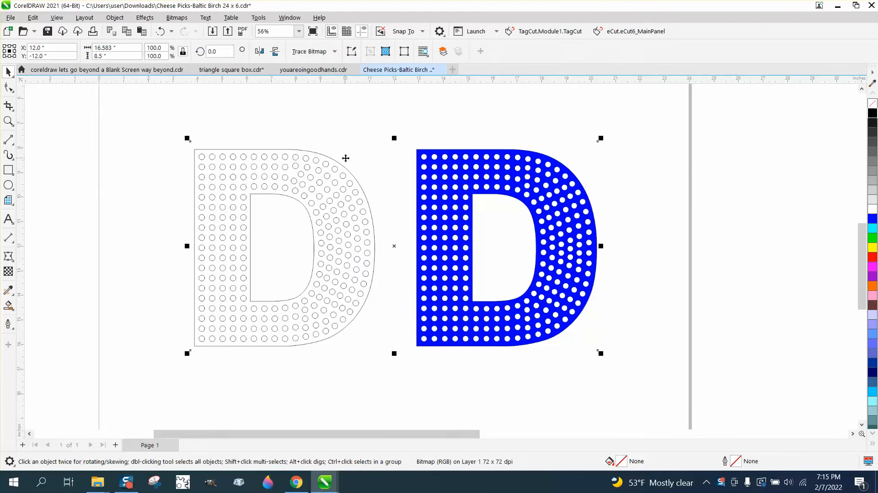
pyautogui.moveTo(396, 245)
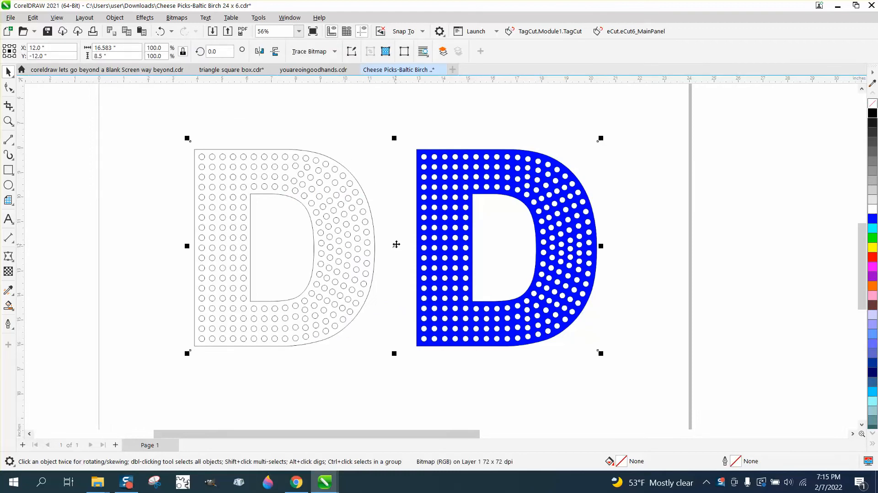
pyautogui.moveTo(394, 244)
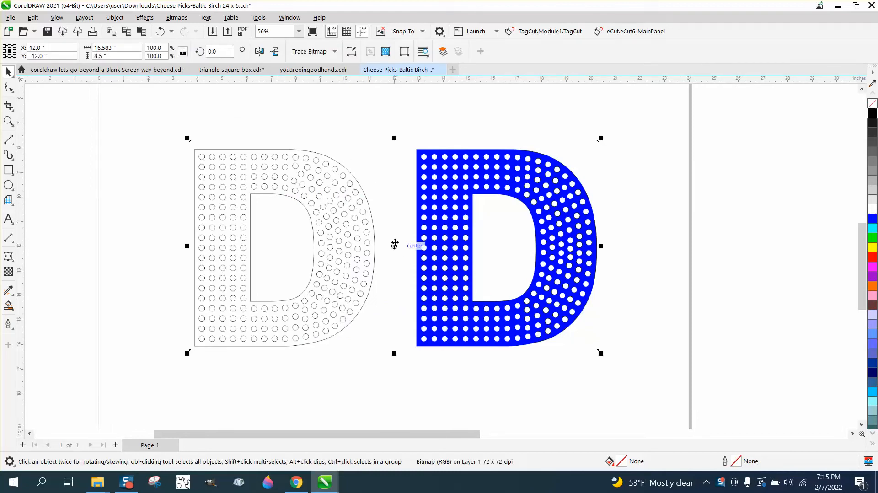
pyautogui.moveTo(503, 209)
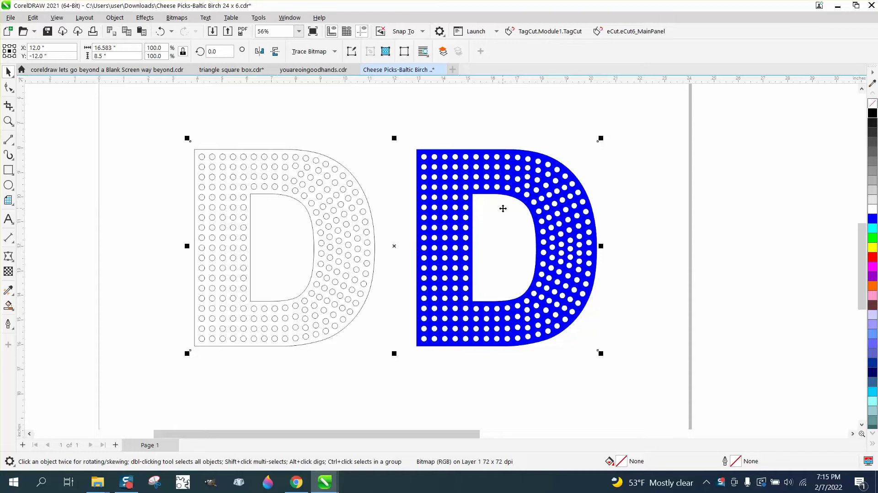
pyautogui.moveTo(561, 181)
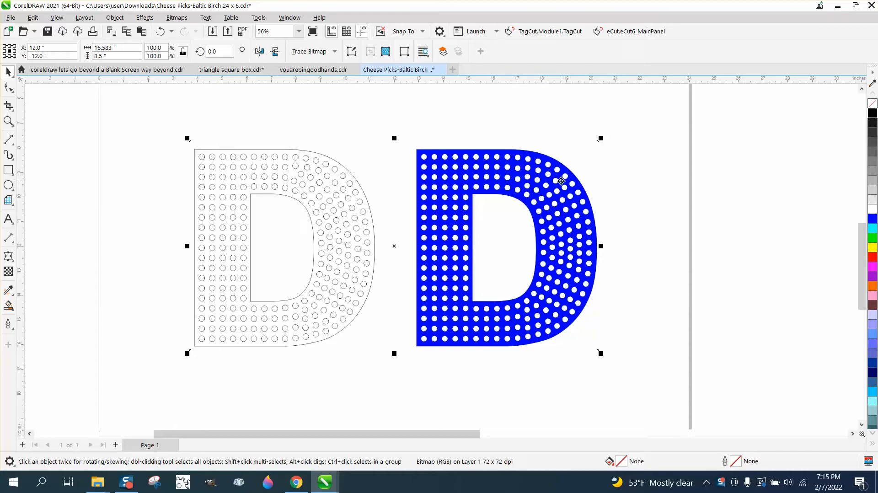
pyautogui.moveTo(591, 214)
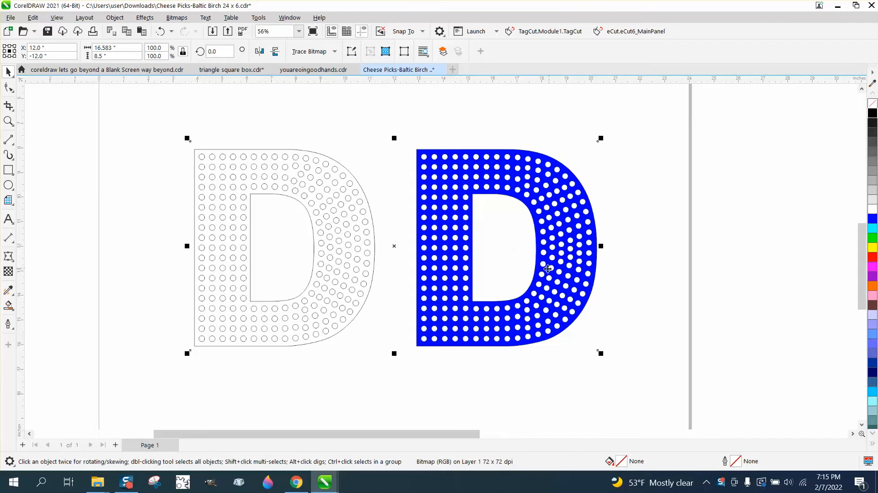
pyautogui.moveTo(580, 256)
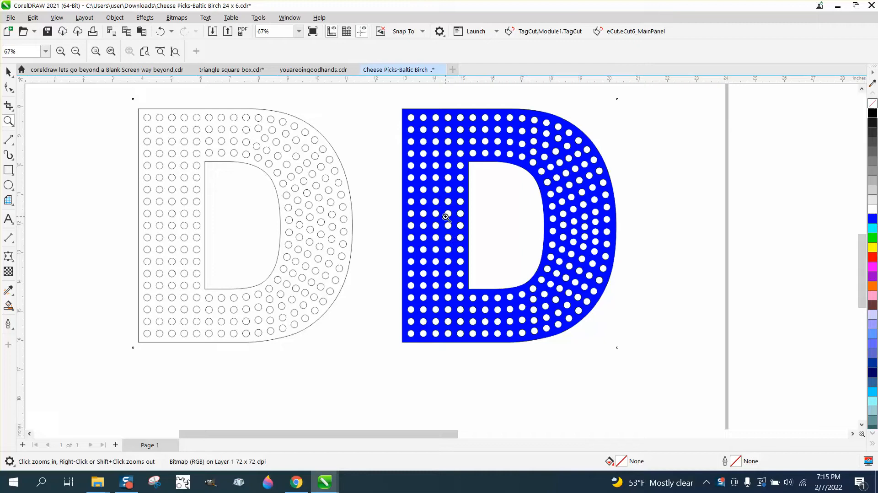
pyautogui.moveTo(431, 226)
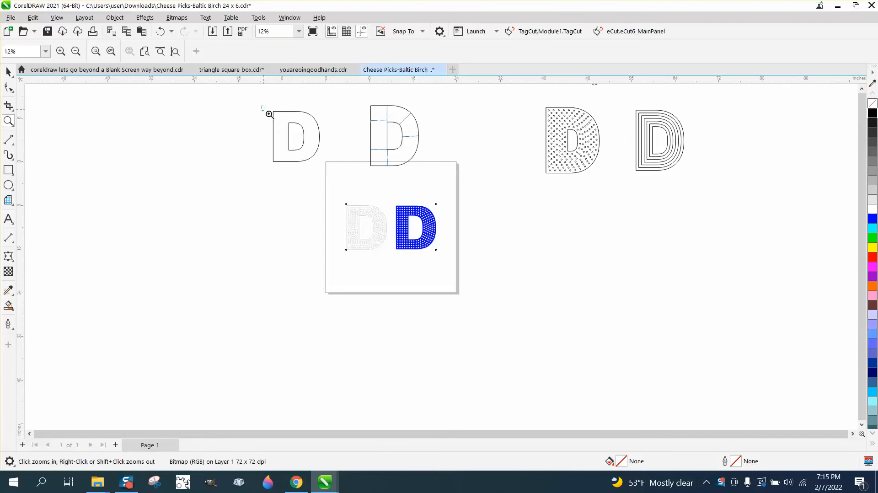
# Zoom in on the plain D and dimension its stem width and top thickness.
pyautogui.click(269, 115)
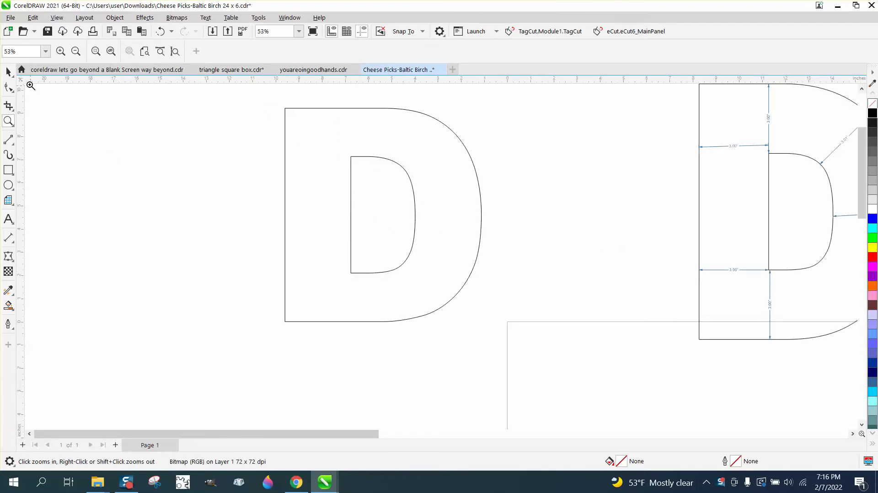
pyautogui.click(384, 215)
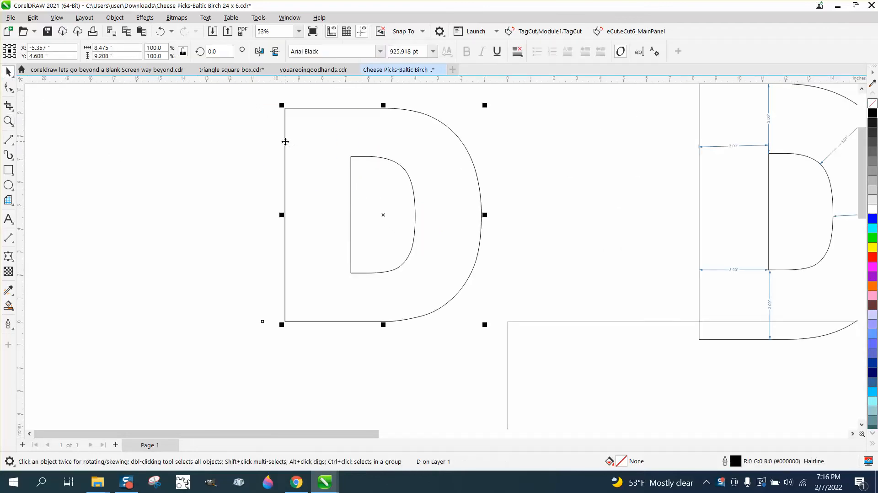
pyautogui.moveTo(26, 173)
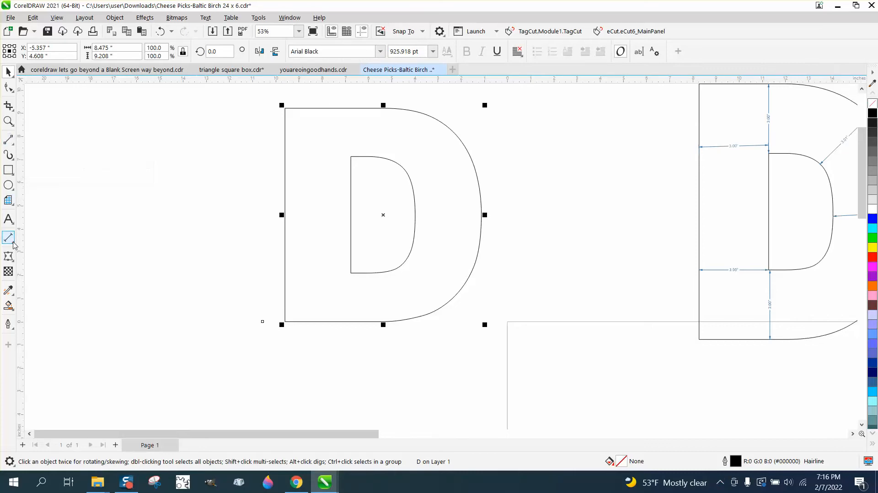
pyautogui.click(9, 237)
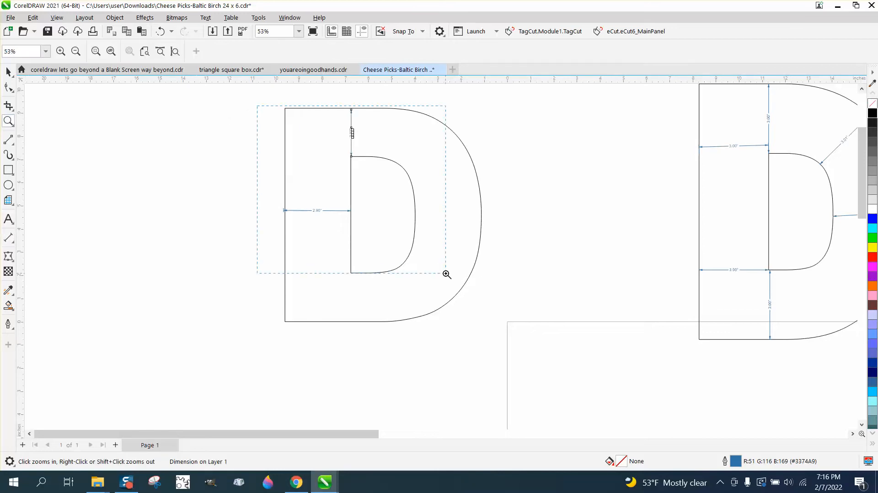
pyautogui.click(447, 274)
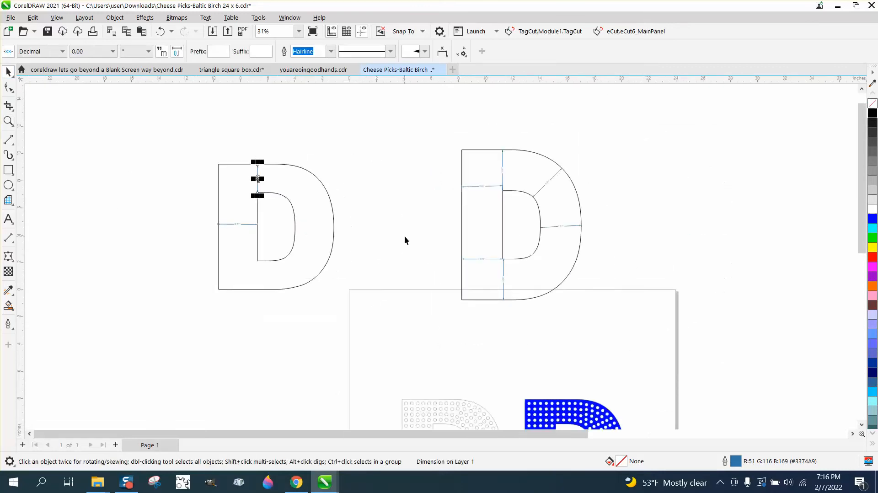
# Zoom in and back out to inspect the dimensioned D's measurements.
pyautogui.click(7, 120)
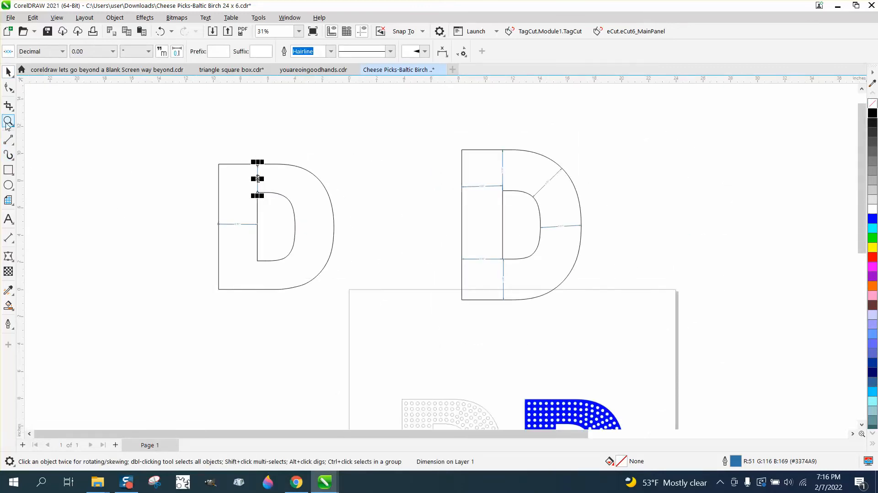
pyautogui.click(401, 285)
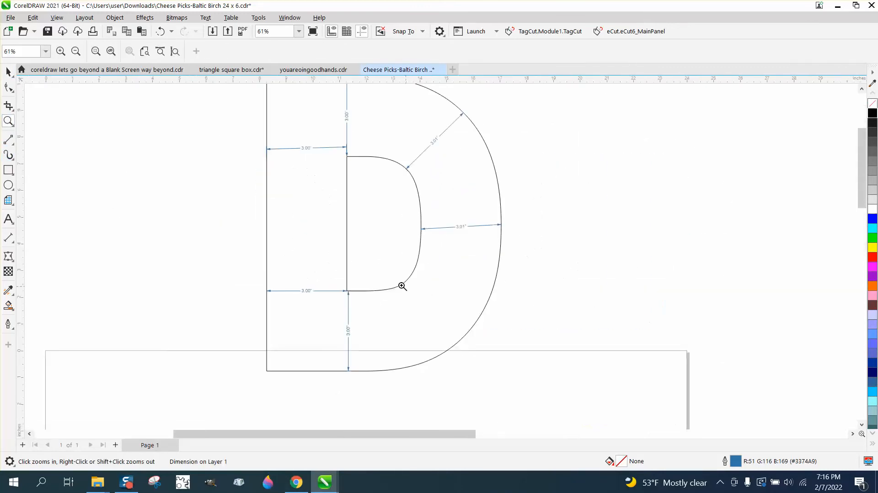
pyautogui.rightClick(401, 286)
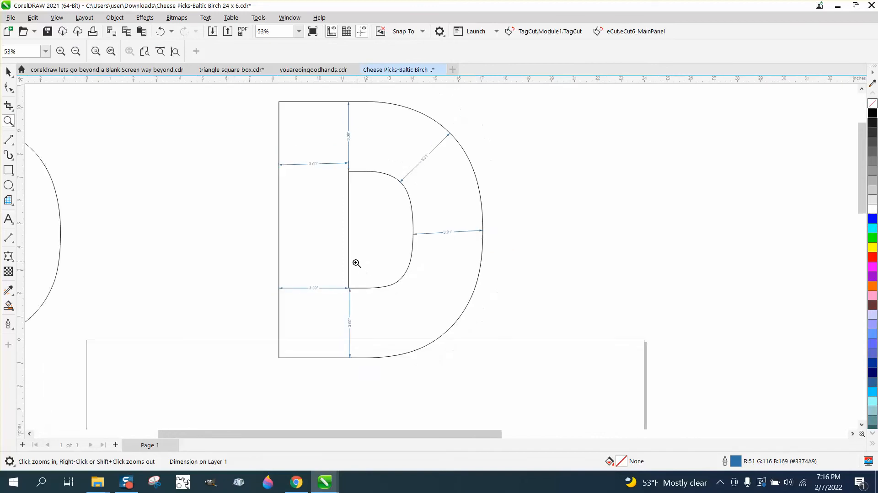
pyautogui.click(356, 263)
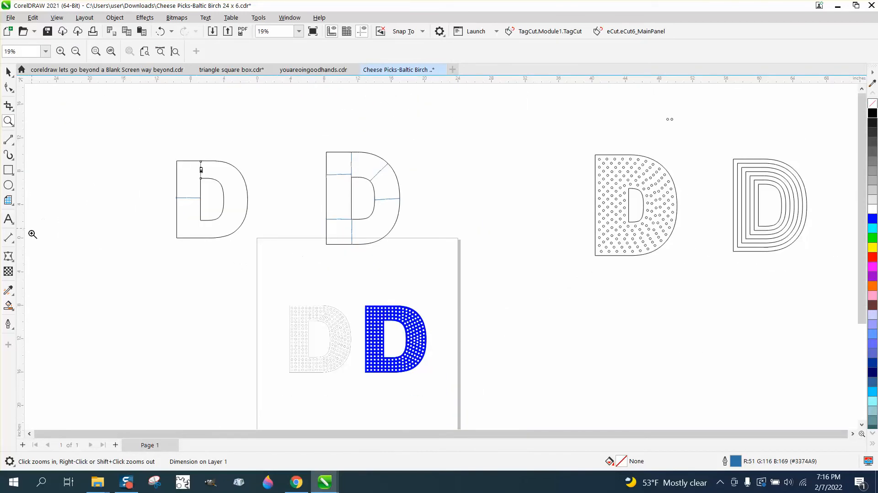
# Smart Fill the measured D's counter and drag the new curve beside it.
pyautogui.click(358, 198)
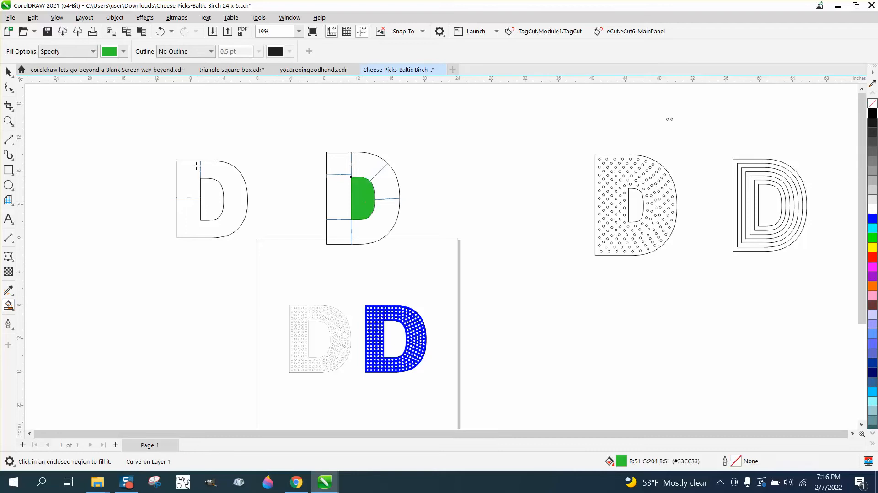
pyautogui.click(362, 197)
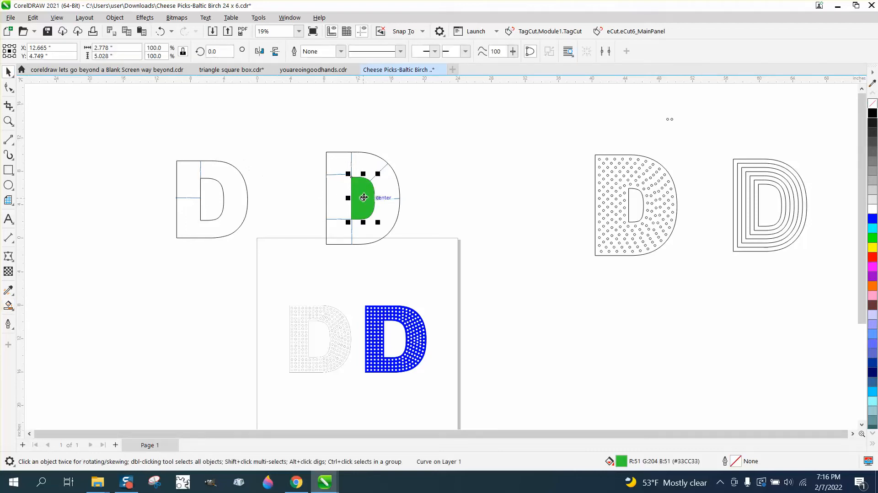
pyautogui.moveTo(363, 197); pyautogui.dragTo(470, 201)
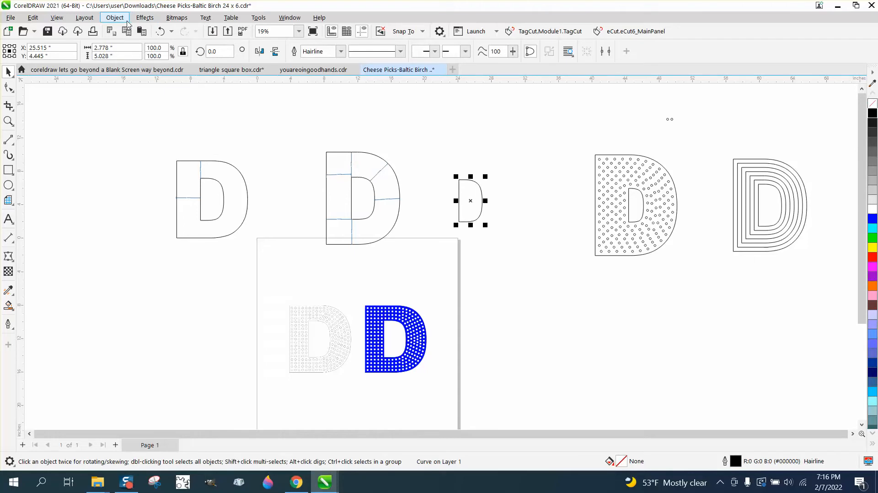
# Apply a one-step, 3-inch outside contour to the separated counter shape.
pyautogui.click(145, 17)
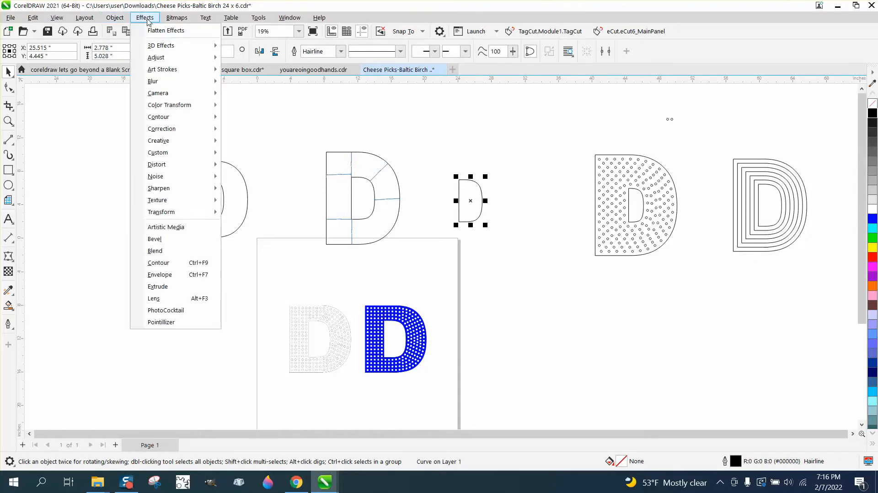
pyautogui.moveTo(158, 262)
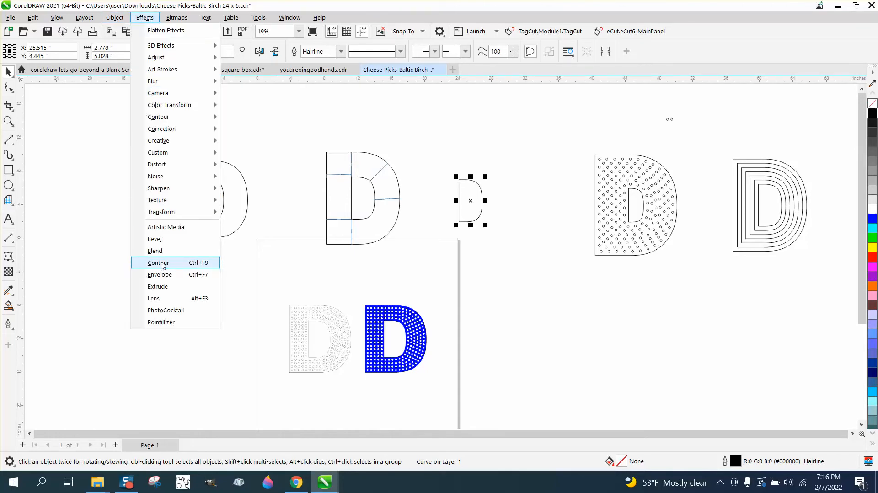
pyautogui.click(158, 263)
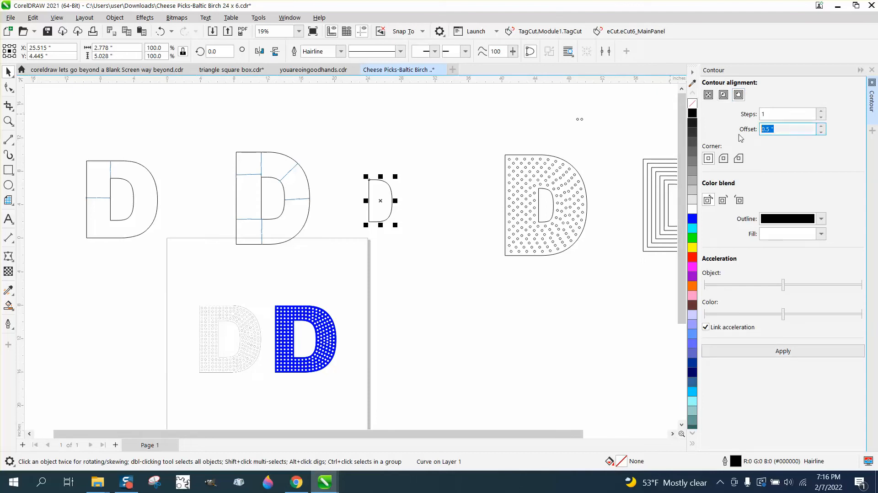
pyautogui.write('3')
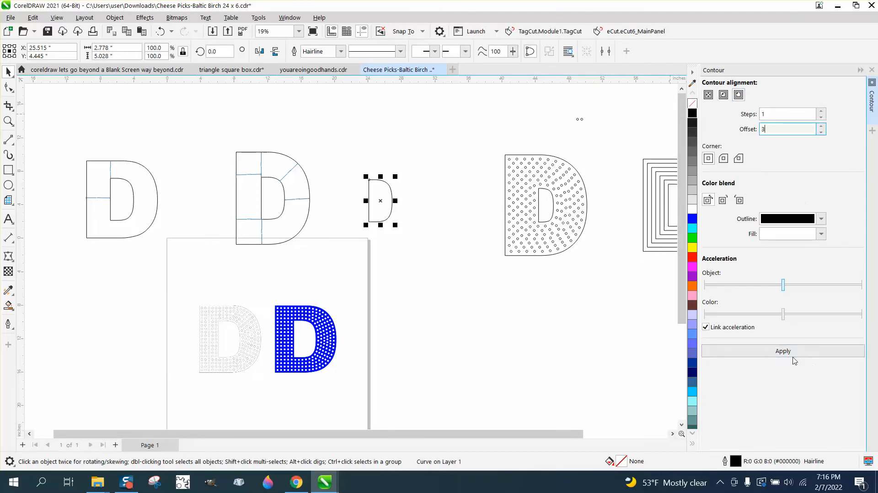
pyautogui.click(783, 351)
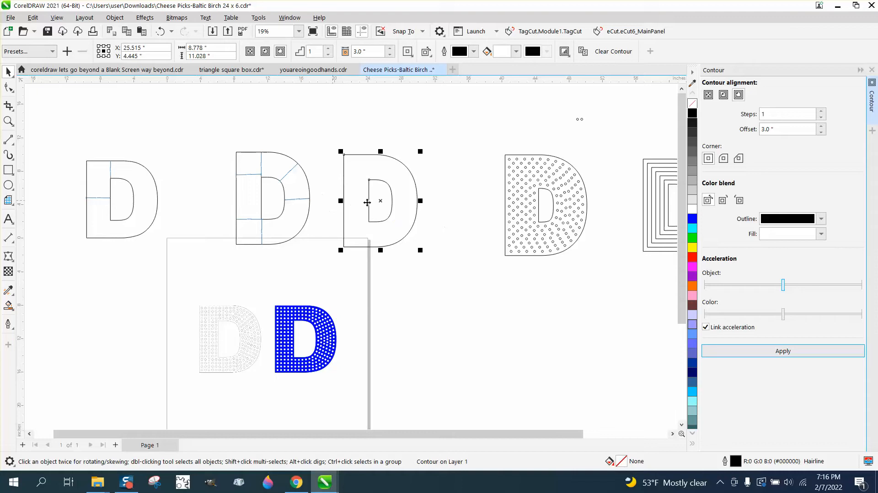
pyautogui.moveTo(342, 153)
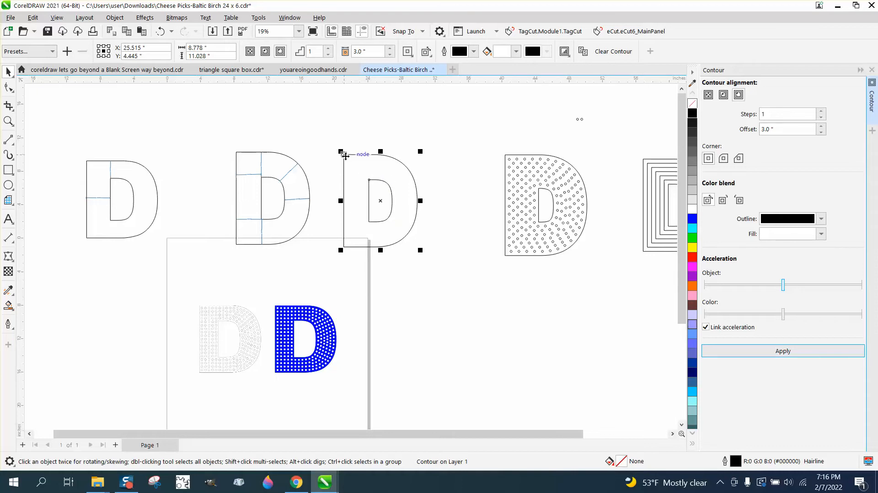
pyautogui.moveTo(417, 199)
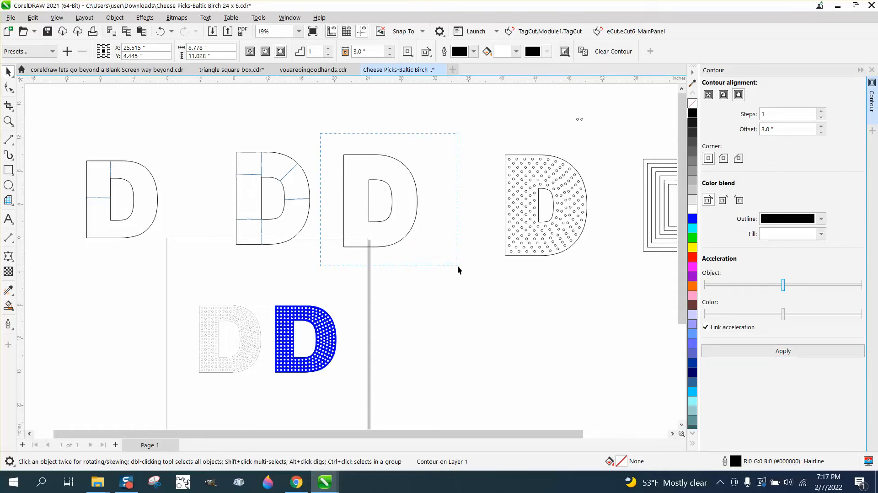
pyautogui.click(381, 201)
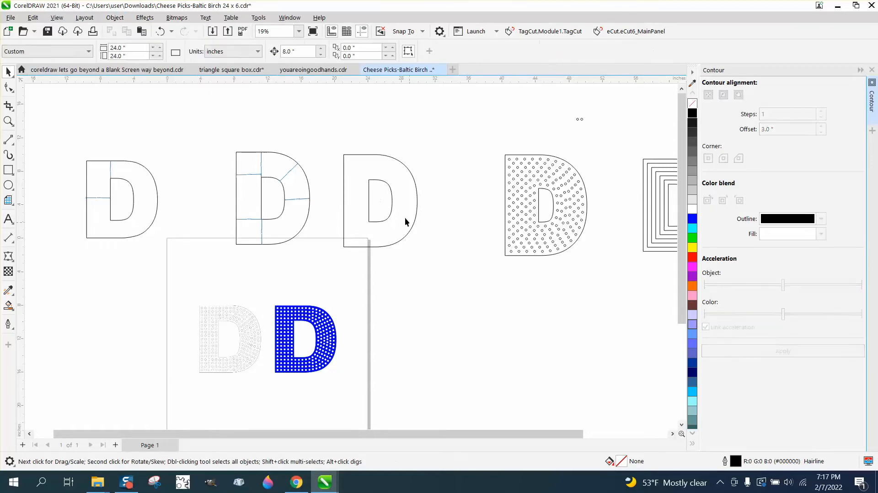
pyautogui.moveTo(414, 182)
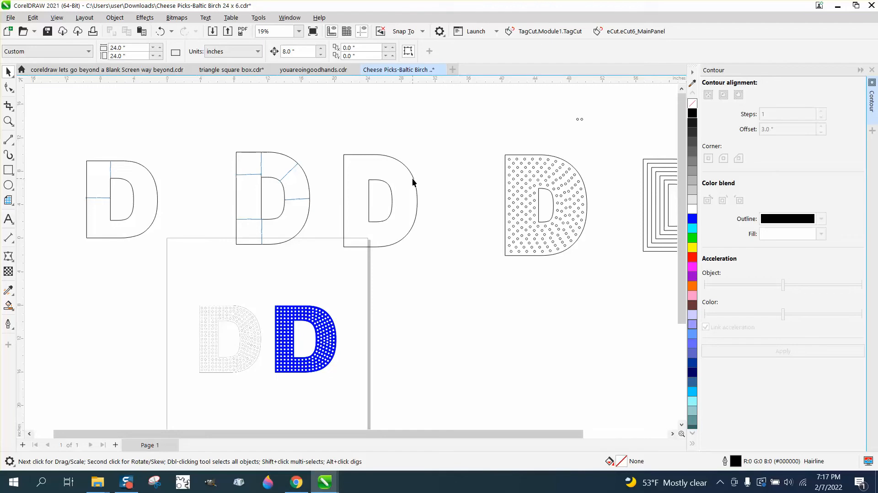
# Select the D and give it an Inside contour of 6 steps at 0.5 in.
pyautogui.click(381, 200)
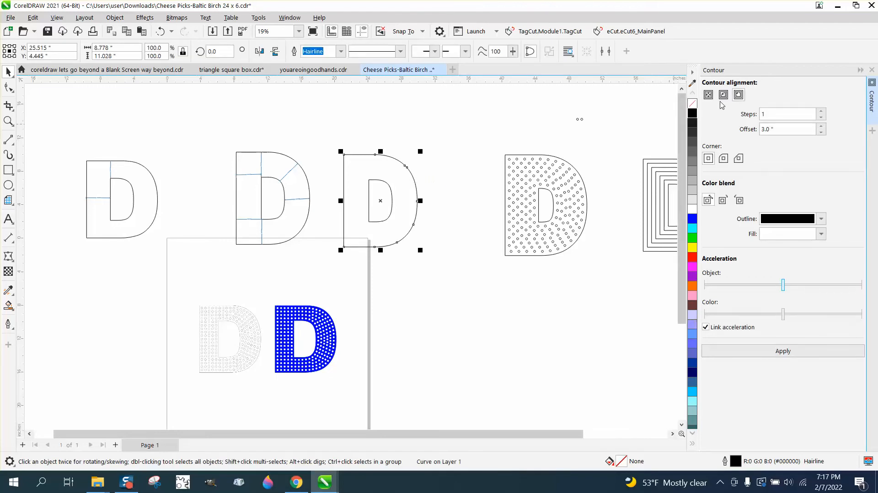
pyautogui.click(786, 129)
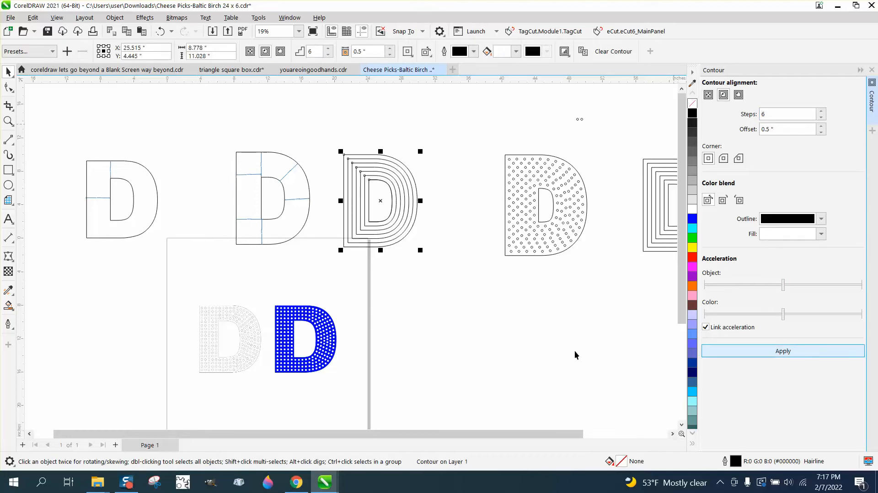
pyautogui.moveTo(430, 170)
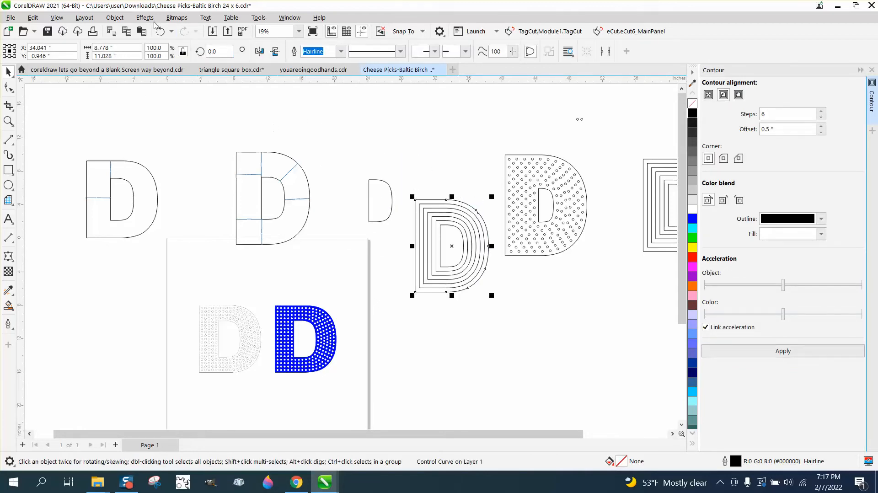
# Break the contour group apart and select the resulting group of six contour curves.
pyautogui.click(115, 17)
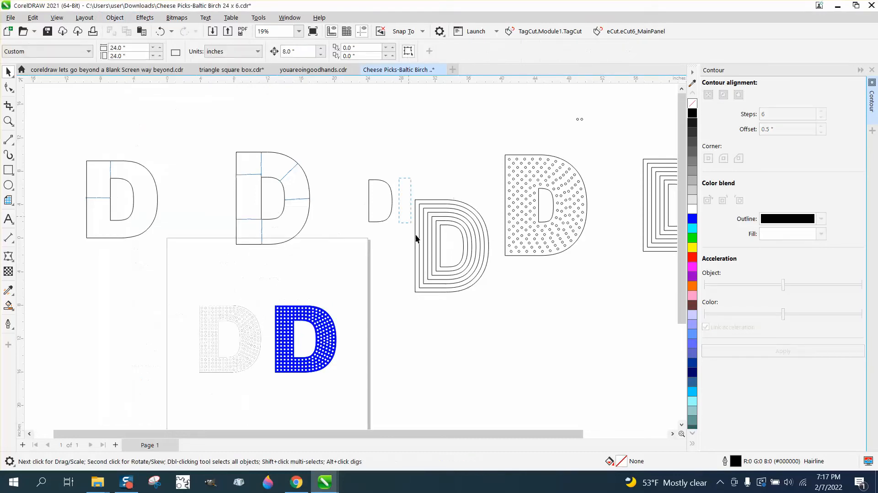
pyautogui.click(114, 17)
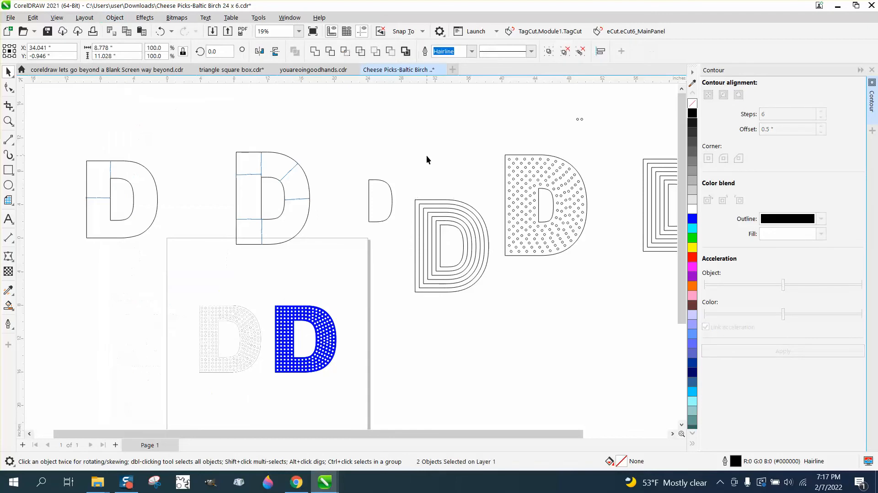
pyautogui.click(451, 246)
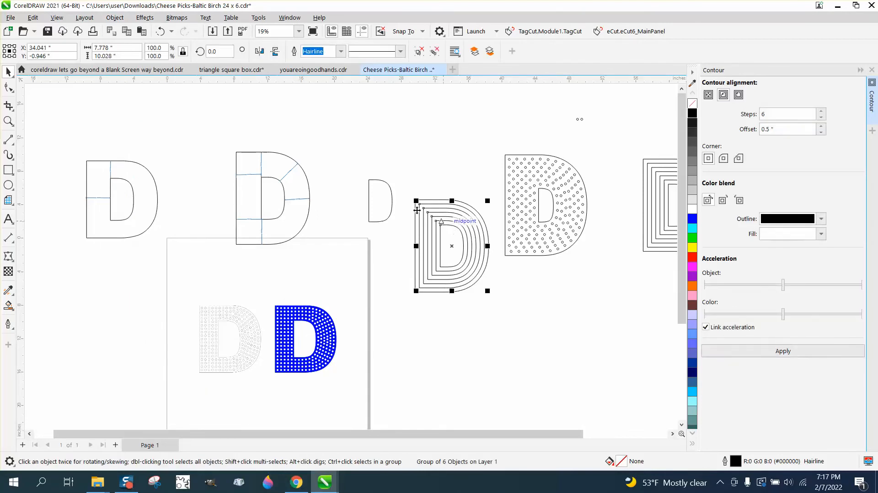
pyautogui.click(114, 18)
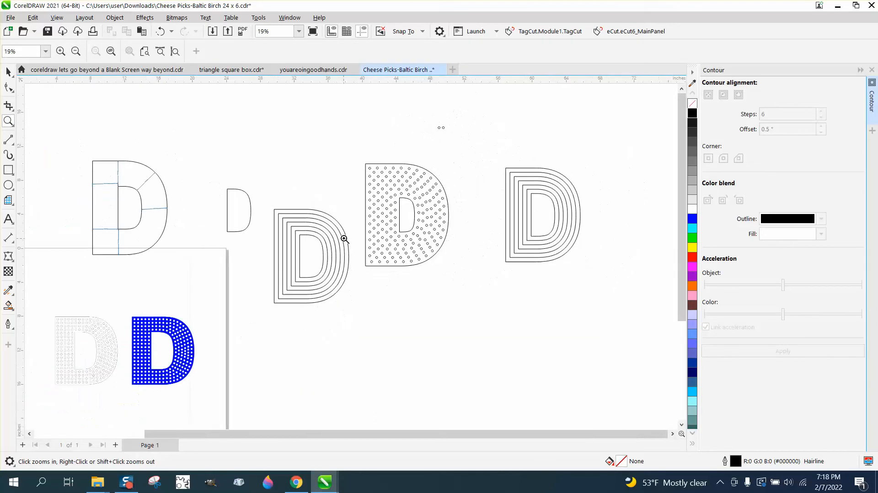
# Zoom in, move the dotted D up-left, and pull the original D outline off the contours.
pyautogui.click(401, 218)
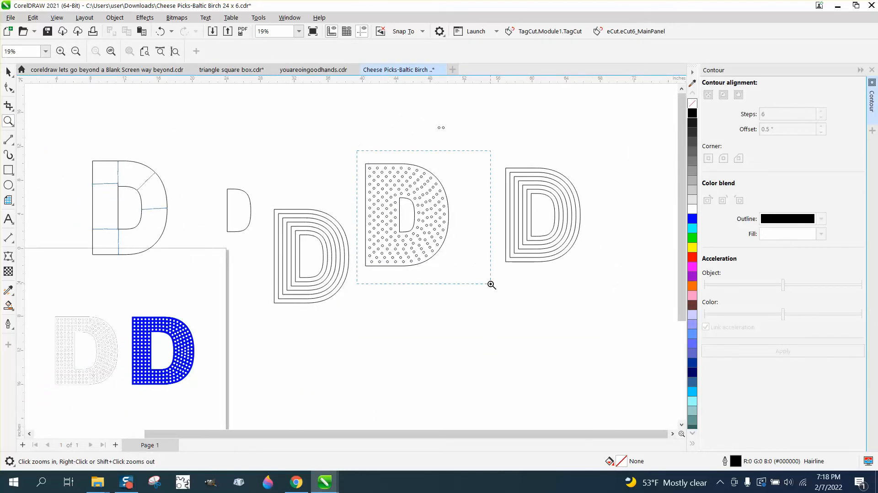
pyautogui.click(491, 284)
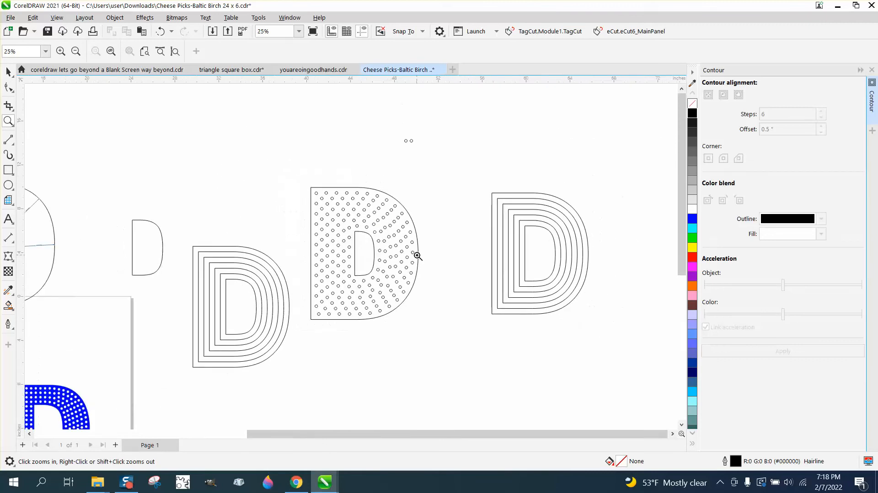
pyautogui.moveTo(406, 232)
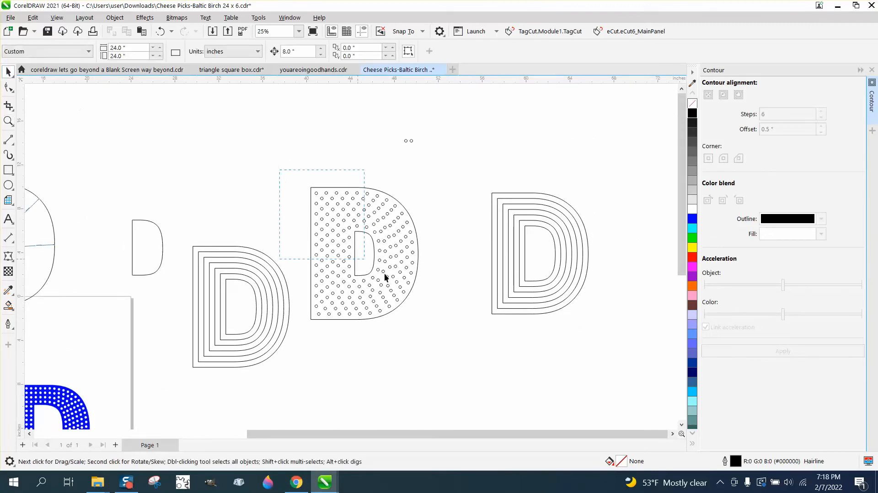
pyautogui.click(386, 278)
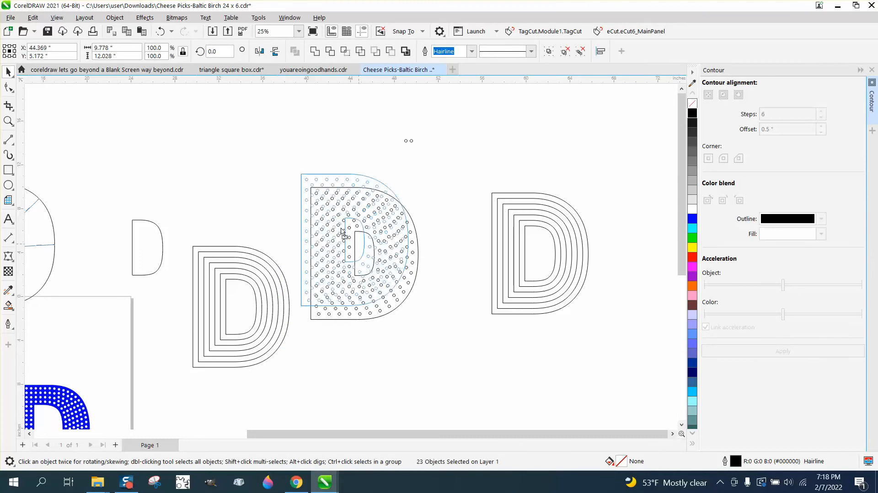
pyautogui.moveTo(358, 244); pyautogui.dragTo(219, 162)
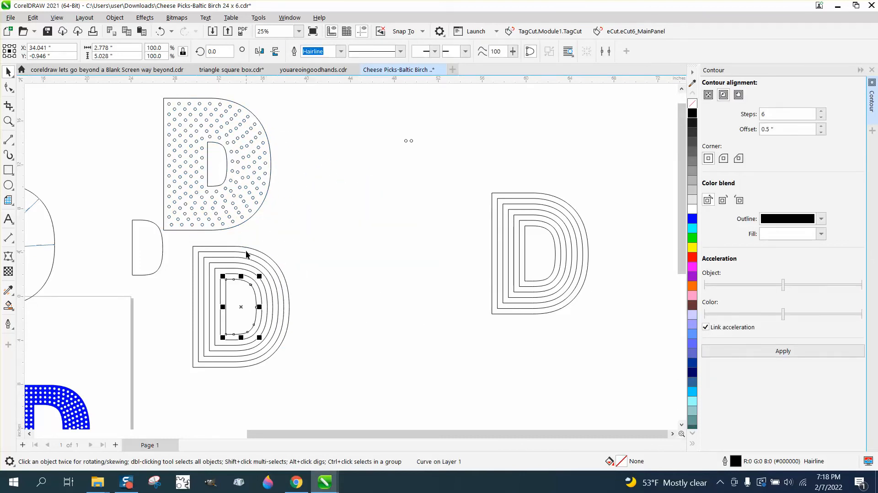
pyautogui.moveTo(253, 250)
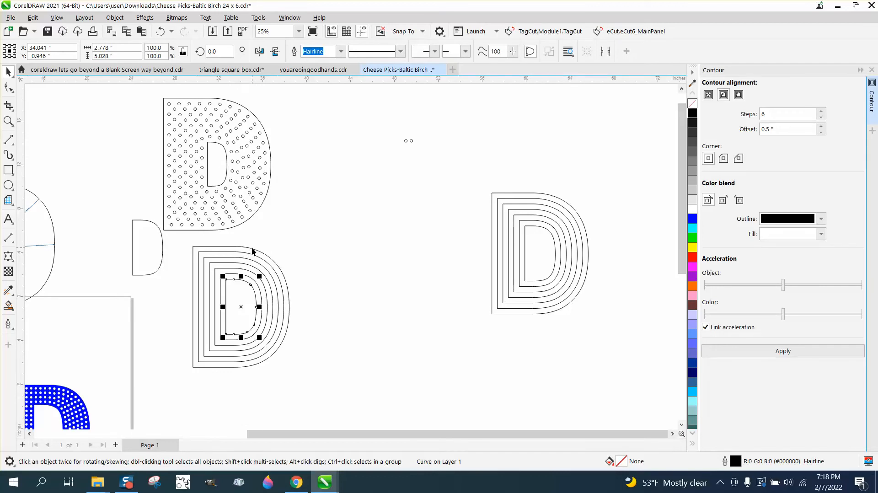
pyautogui.click(253, 250)
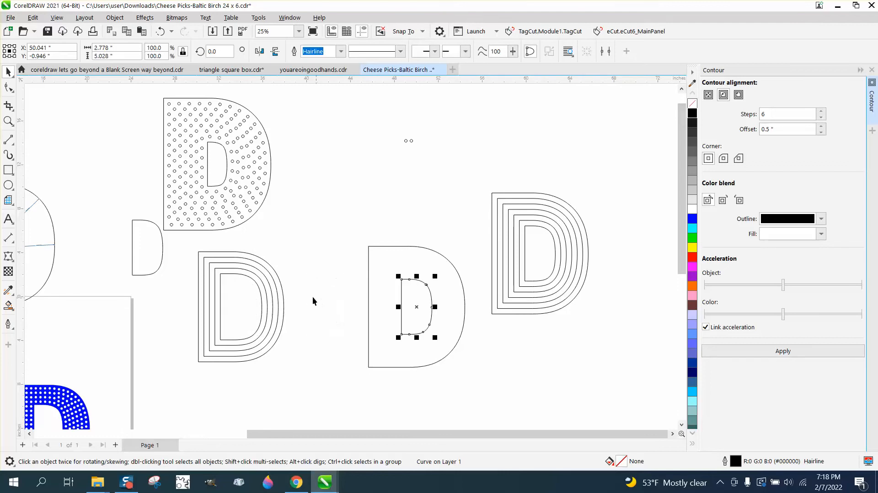
pyautogui.moveTo(534, 258)
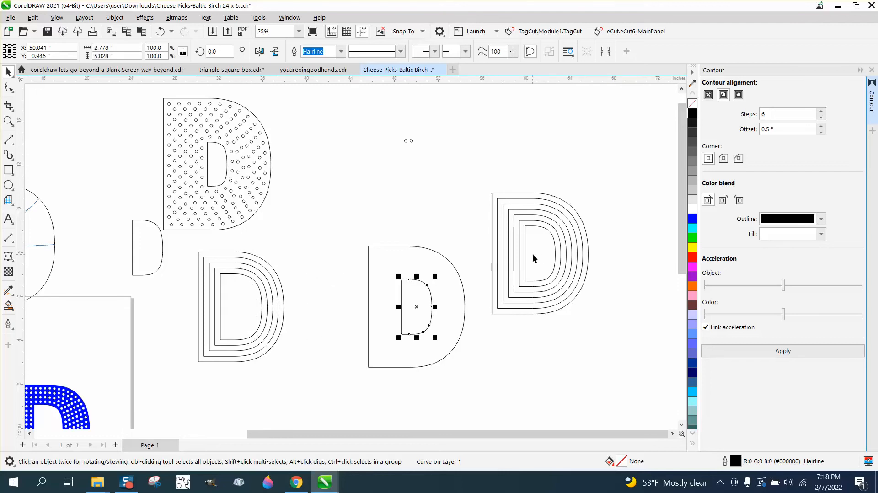
pyautogui.moveTo(252, 261)
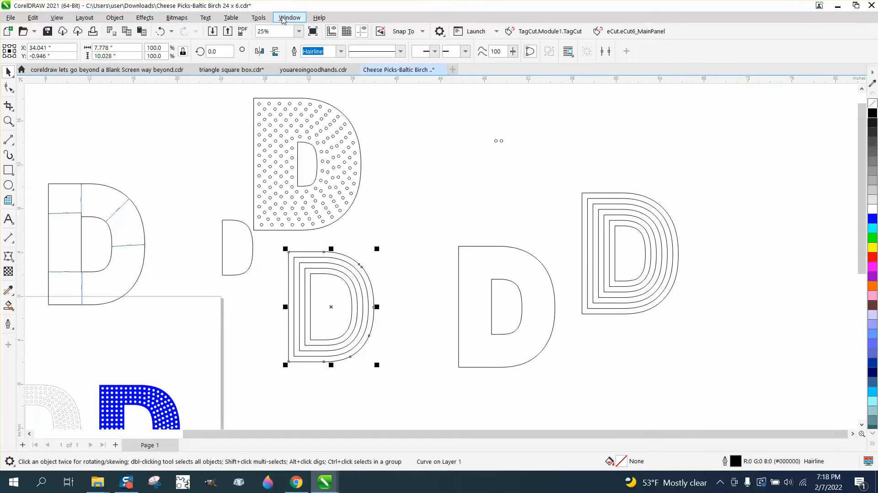
# Show the Properties docker's Curve tab and read contour lengths from 31.96827 to 21.25607 in.
pyautogui.click(290, 17)
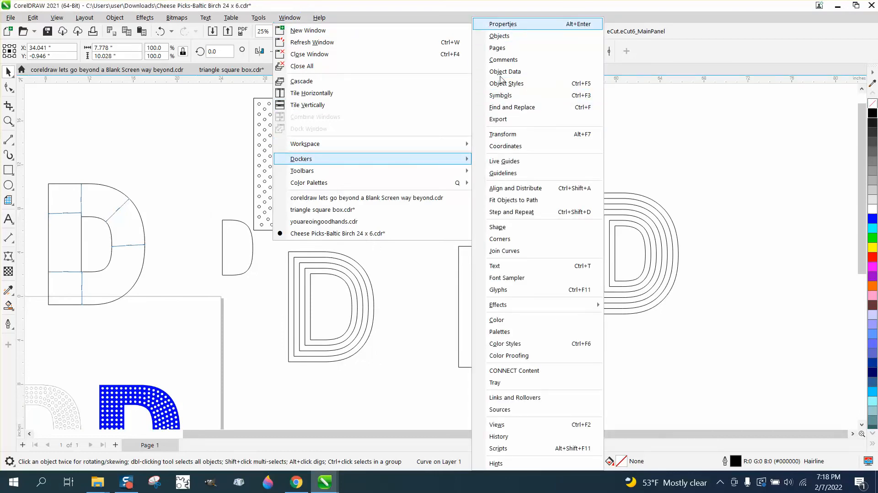
pyautogui.click(503, 24)
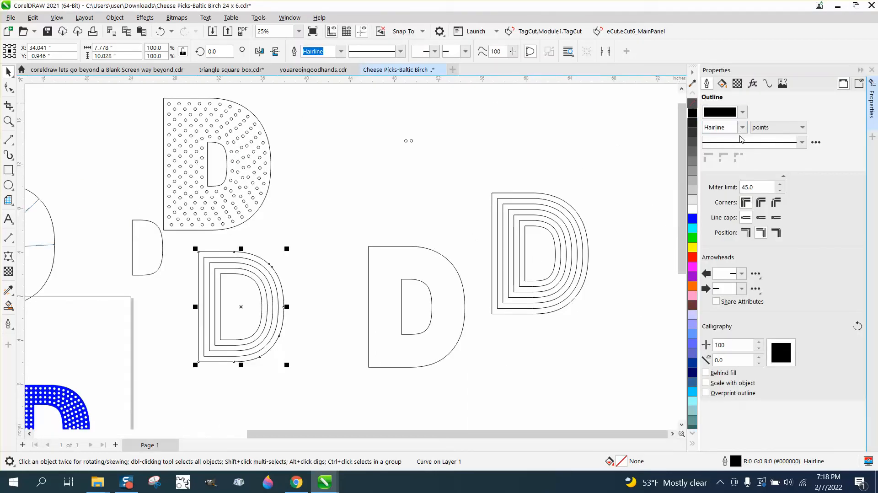
pyautogui.click(767, 83)
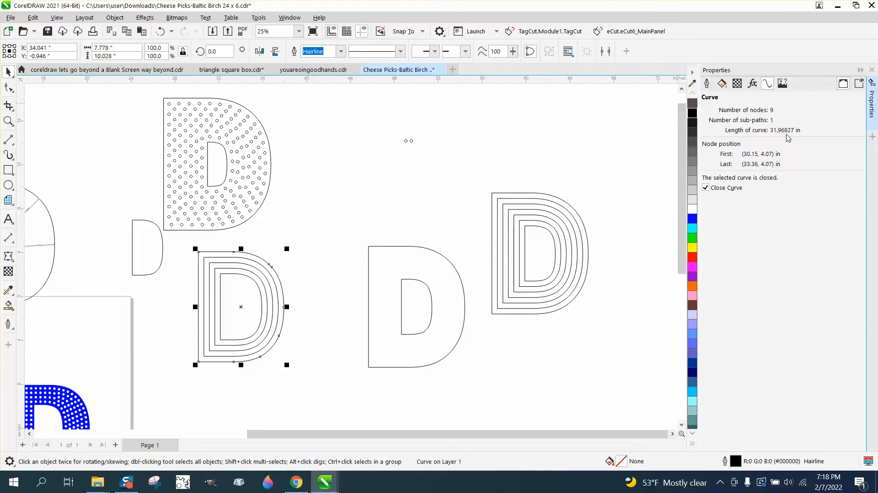
pyautogui.moveTo(579, 153)
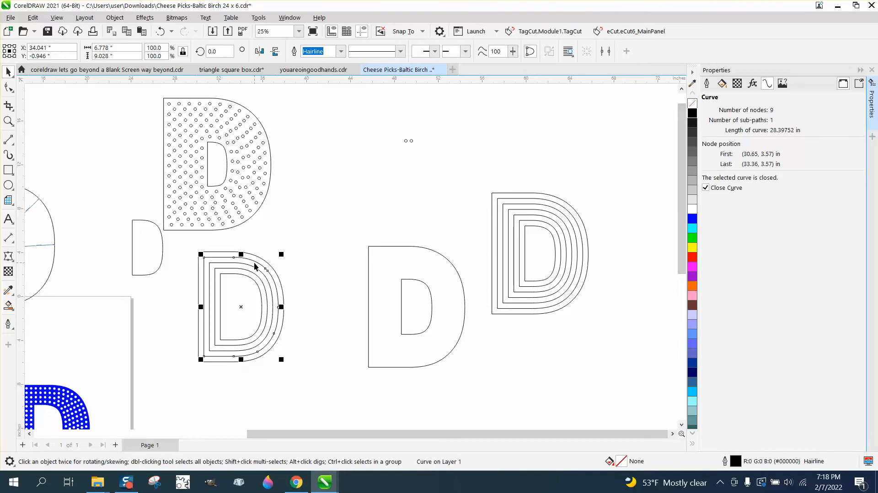
pyautogui.moveTo(461, 228)
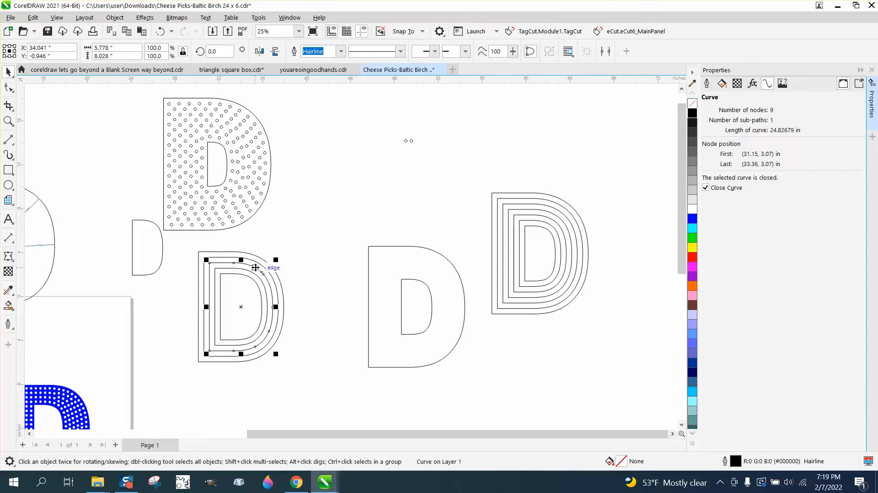
pyautogui.moveTo(248, 277)
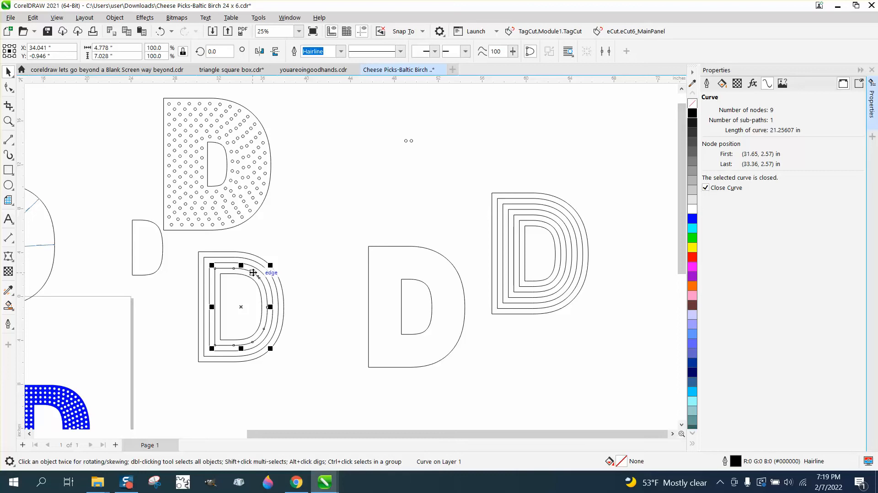
pyautogui.moveTo(253, 264); pyautogui.dragTo(264, 268)
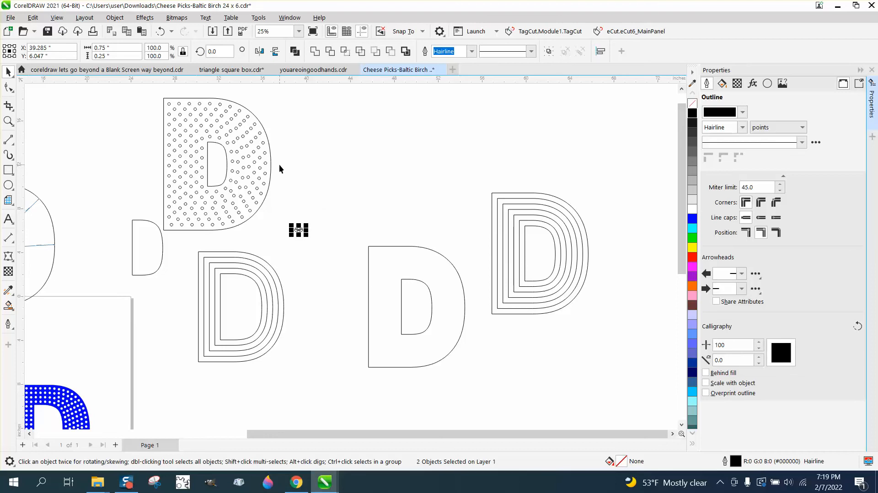
pyautogui.moveTo(842, 116)
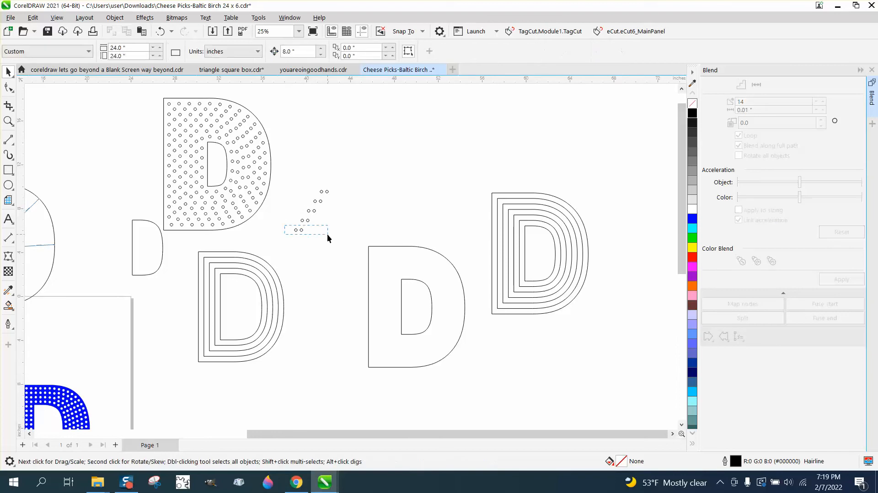
# Blend the two small circles in 32 steps along the full outermost D contour.
pyautogui.click(299, 230)
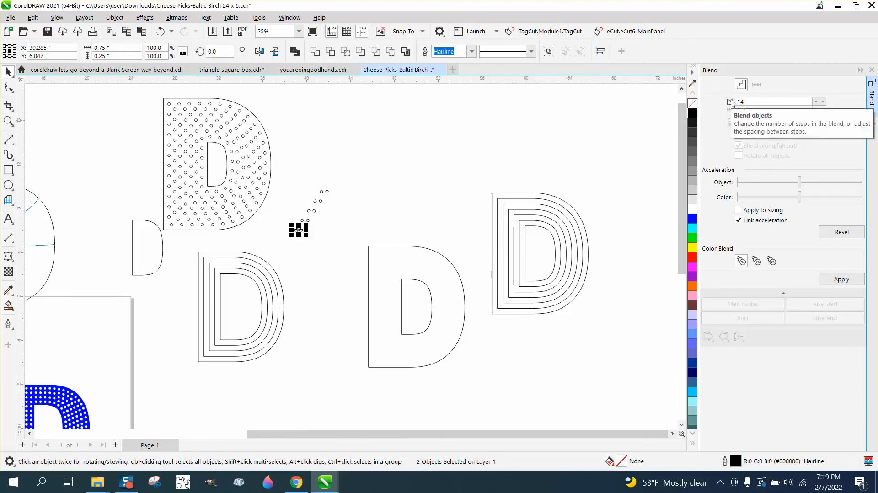
pyautogui.click(771, 101)
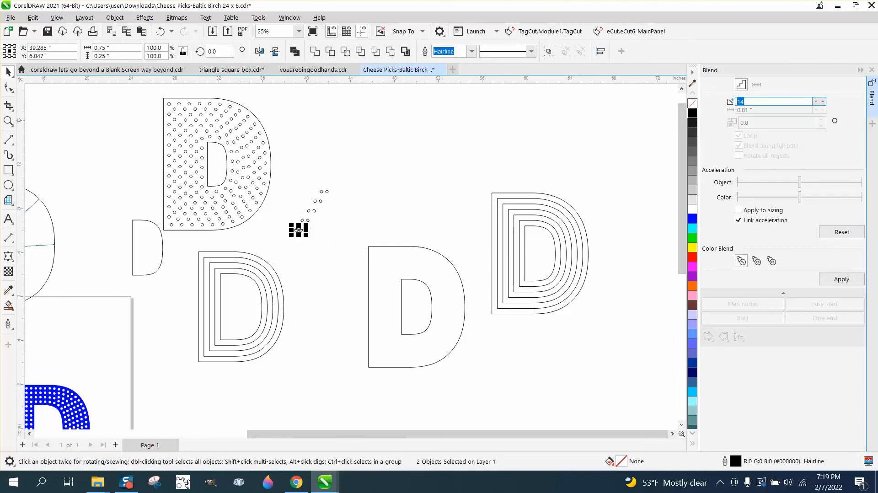
pyautogui.click(842, 279)
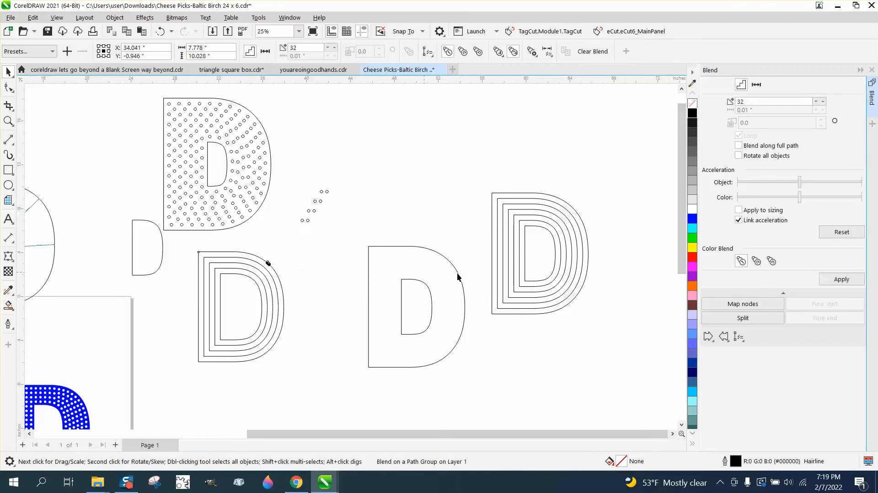
pyautogui.click(739, 145)
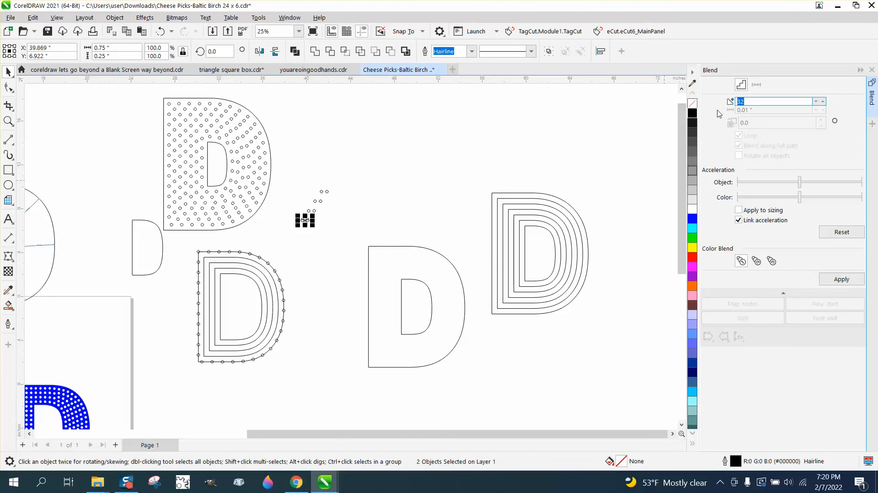
# Attach the circle blend to the second ring, then blend the next circle pair with 25 steps.
pyautogui.click(841, 279)
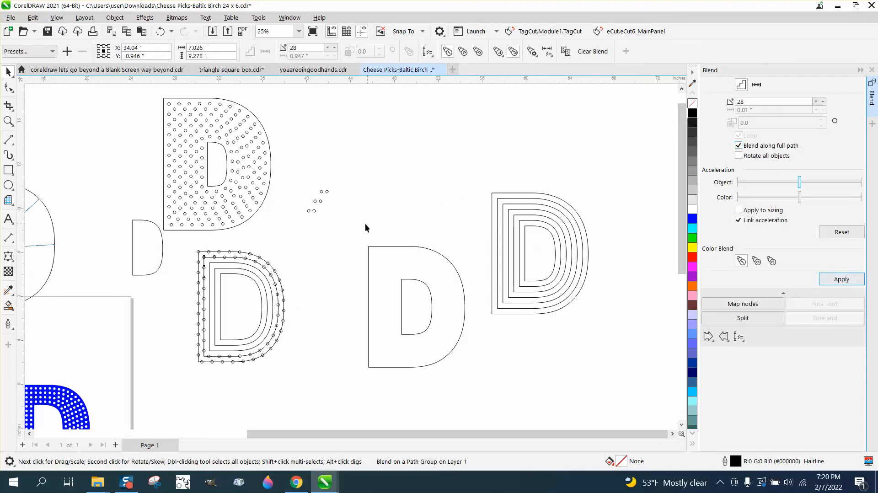
pyautogui.click(312, 210)
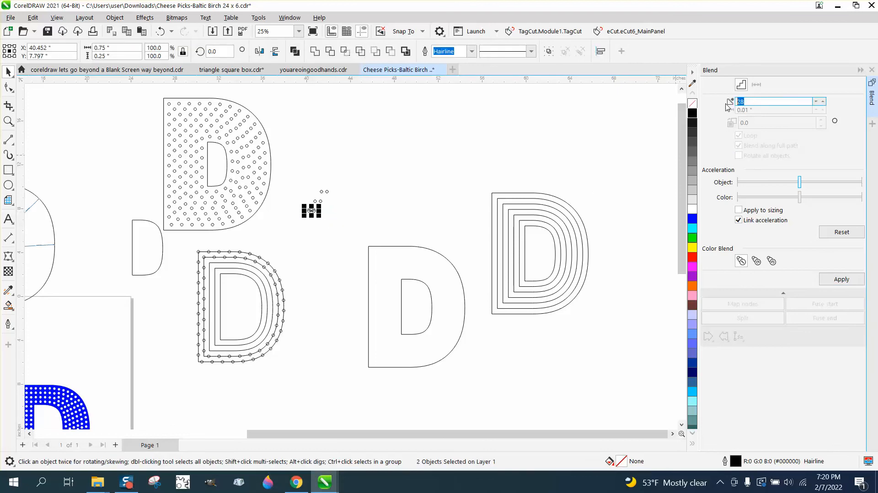
pyautogui.write('25')
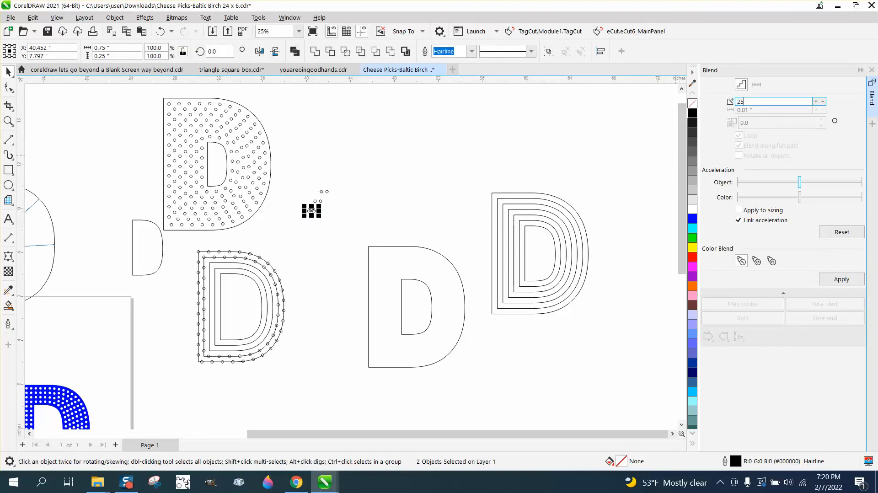
pyautogui.click(841, 279)
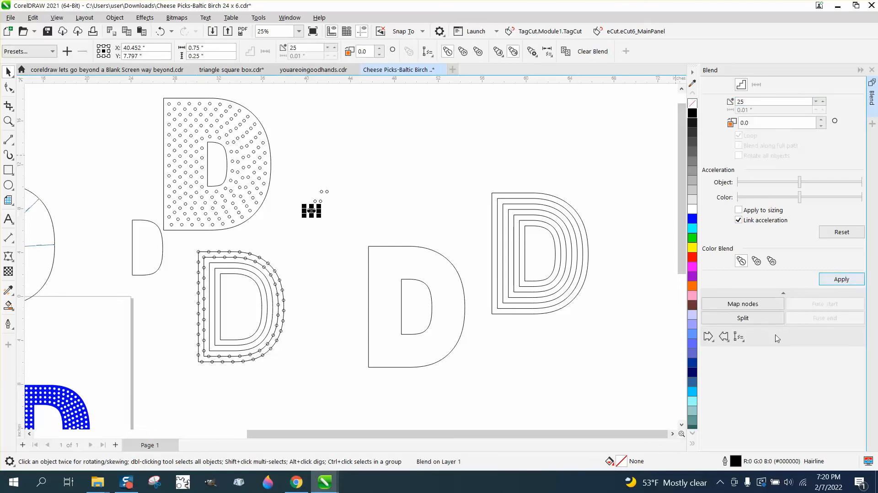
# Place the 25-step blend on the third contour ring, spread along the full path.
pyautogui.click(739, 337)
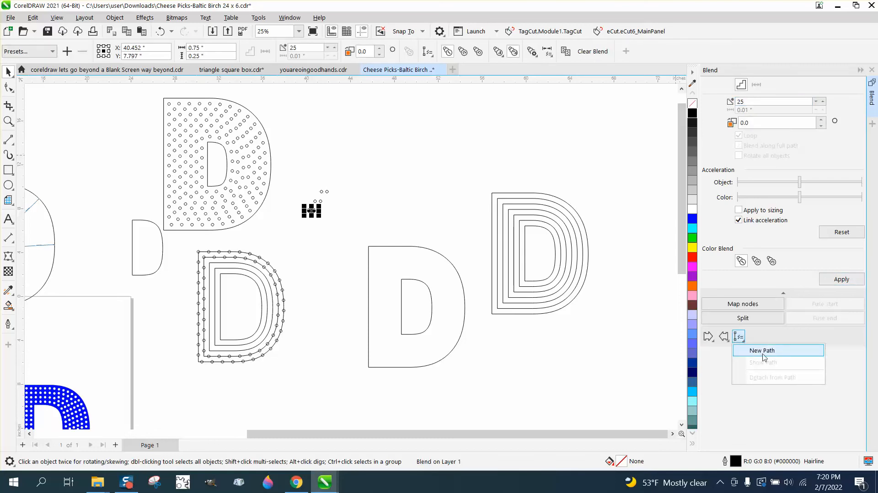
pyautogui.click(778, 351)
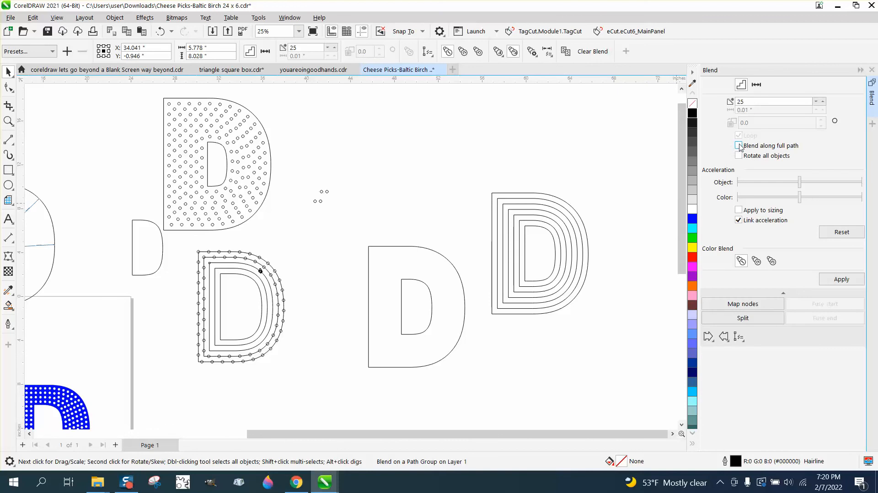
pyautogui.click(738, 146)
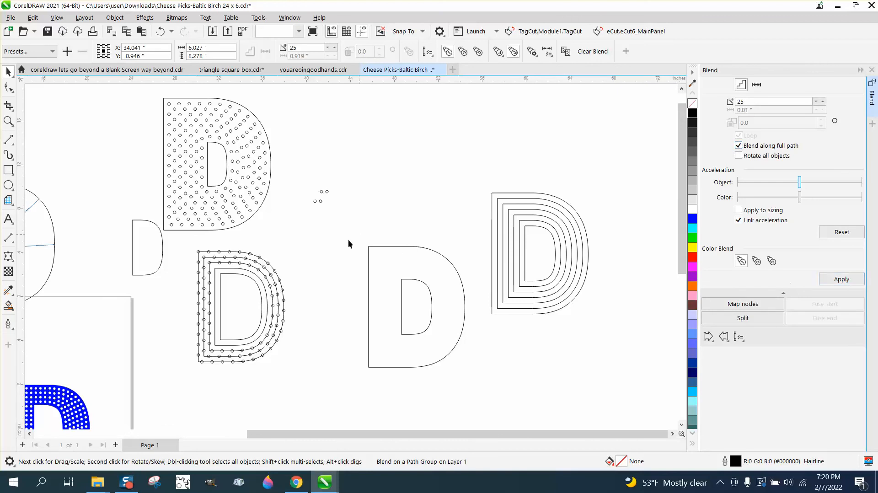
pyautogui.click(241, 307)
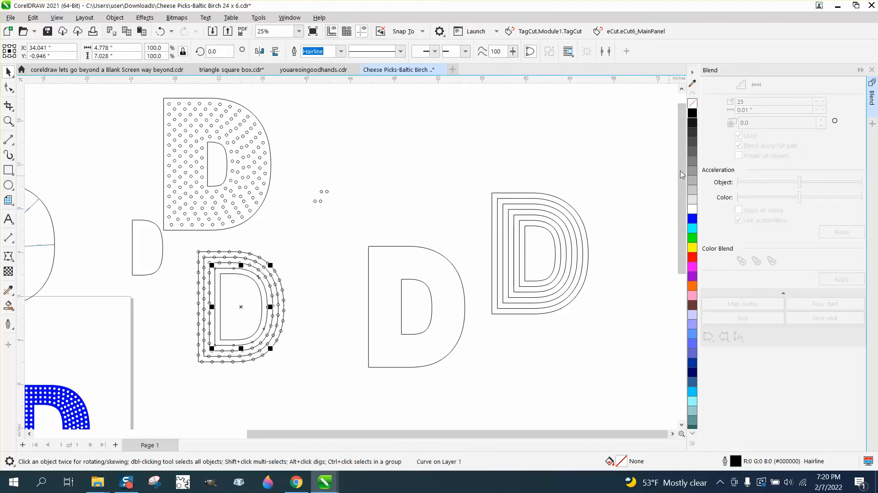
pyautogui.moveTo(329, 188)
pyautogui.write('21')
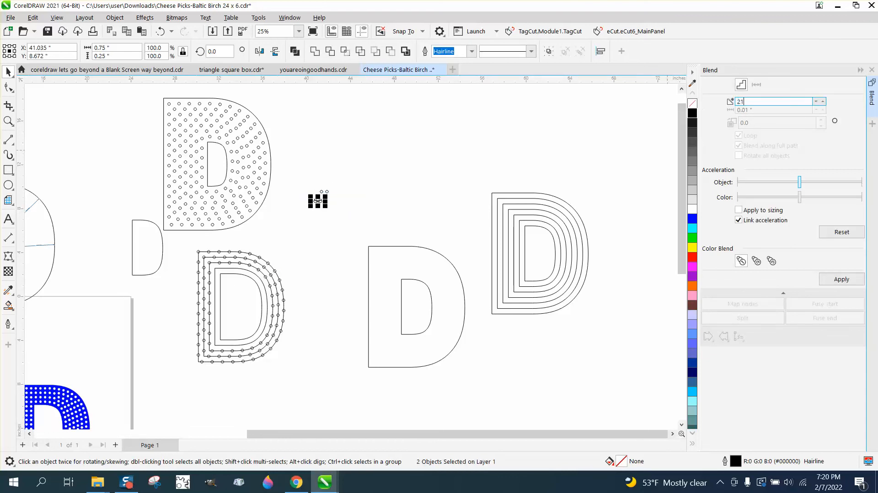
# Blend a circle pair in 21 steps along the full fourth contour ring.
pyautogui.click(738, 337)
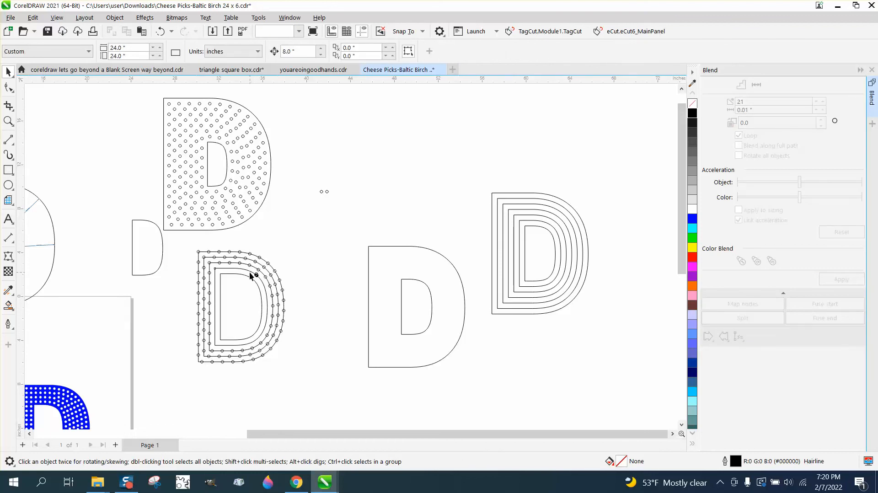
pyautogui.click(256, 275)
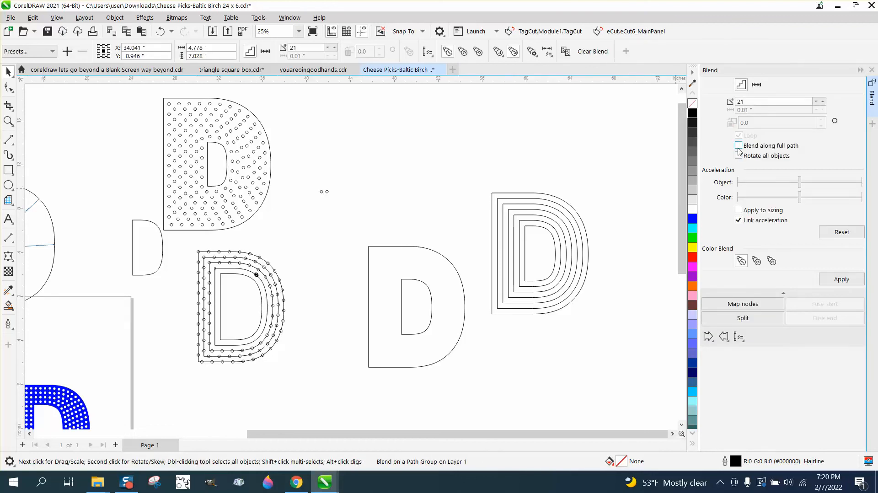
pyautogui.click(739, 145)
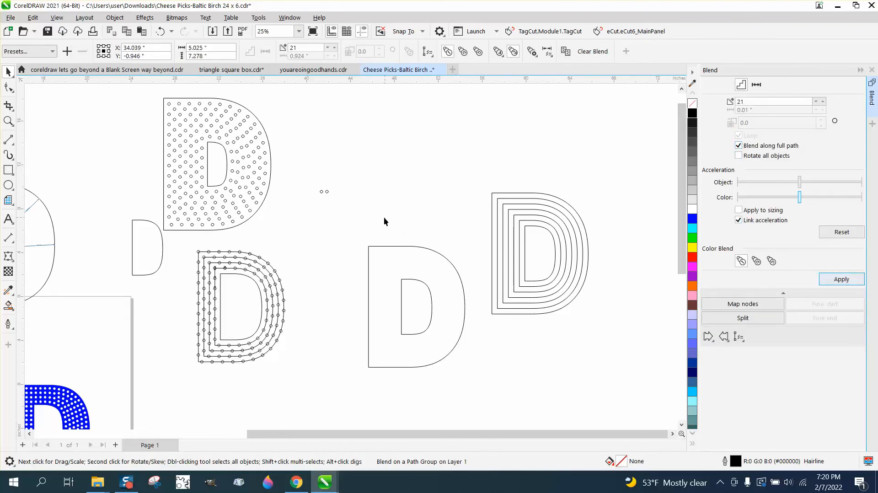
# Blend the last circle pair in 18 steps along the full innermost contour ring.
pyautogui.click(240, 307)
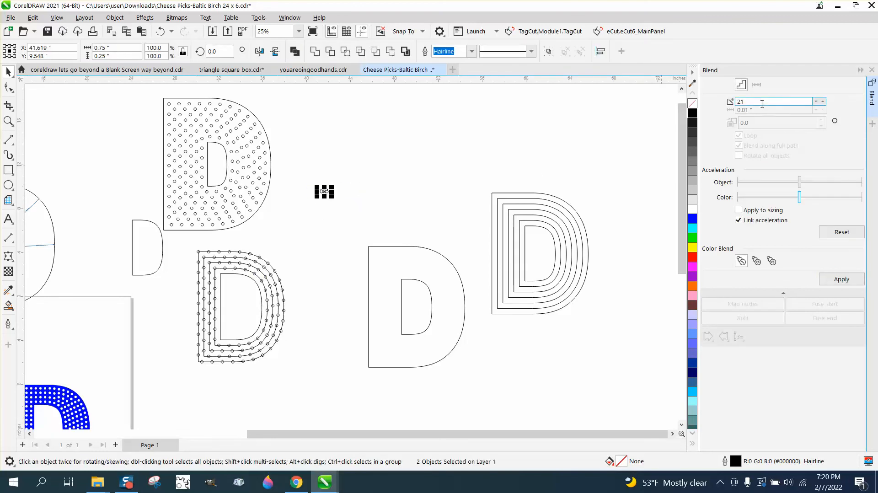
pyautogui.write('18')
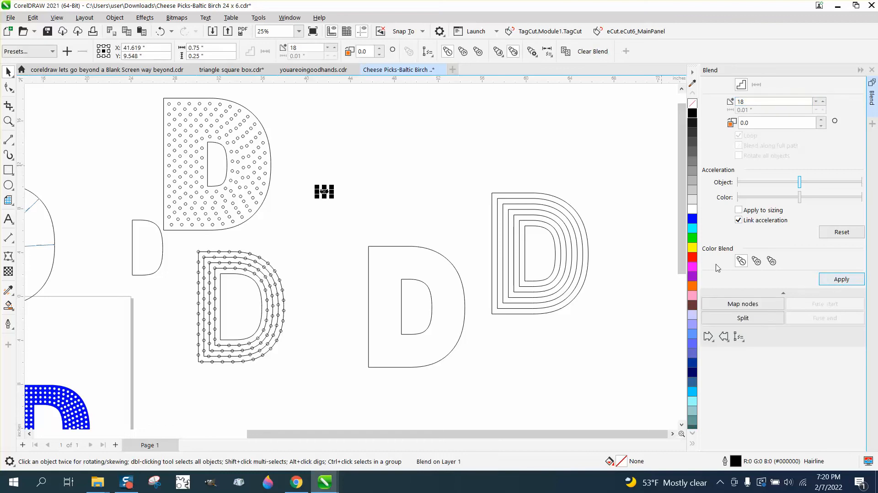
pyautogui.click(739, 336)
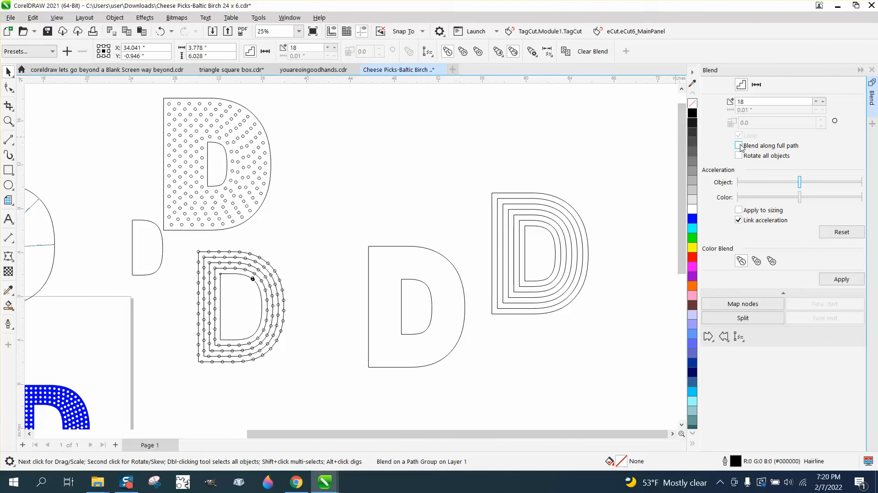
pyautogui.click(739, 145)
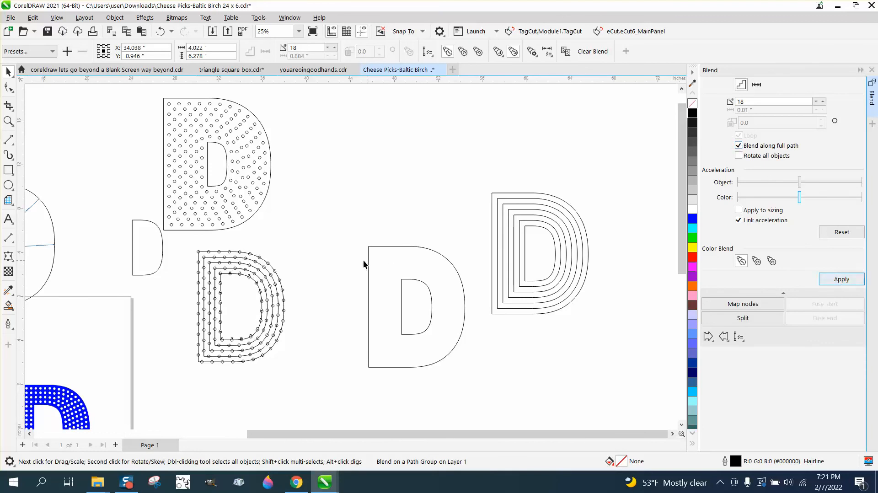
pyautogui.click(241, 307)
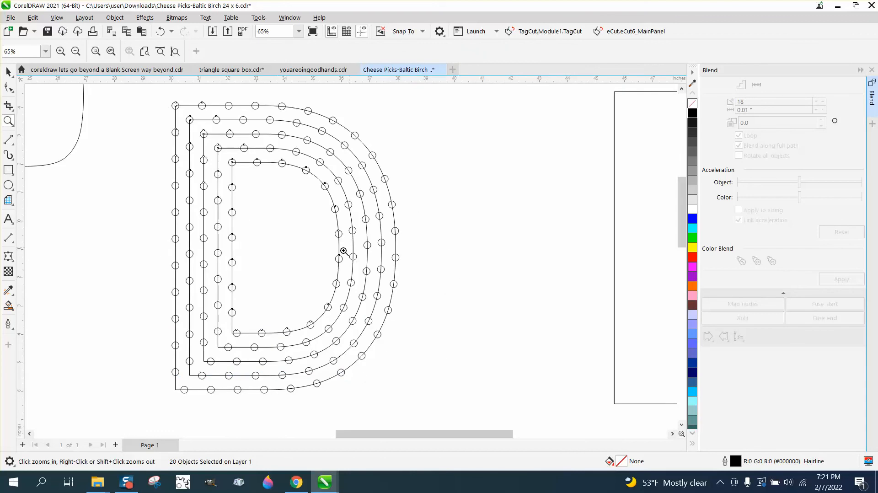
pyautogui.moveTo(349, 179)
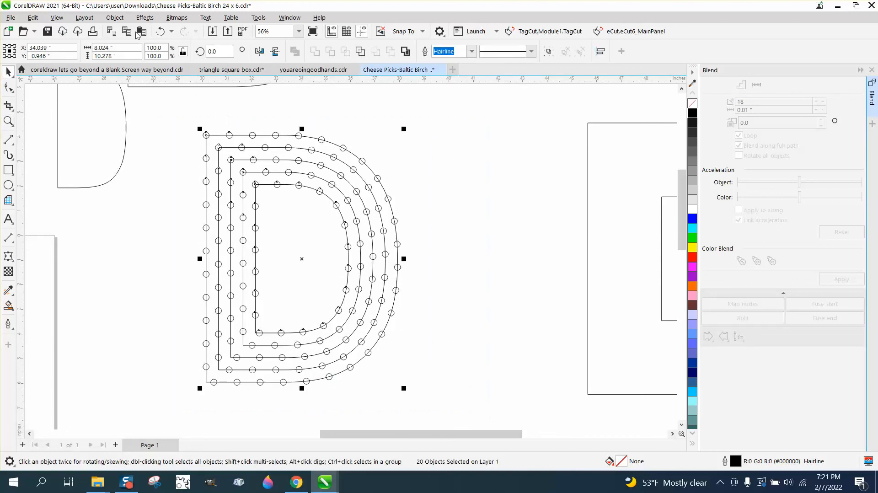
pyautogui.moveTo(138, 261)
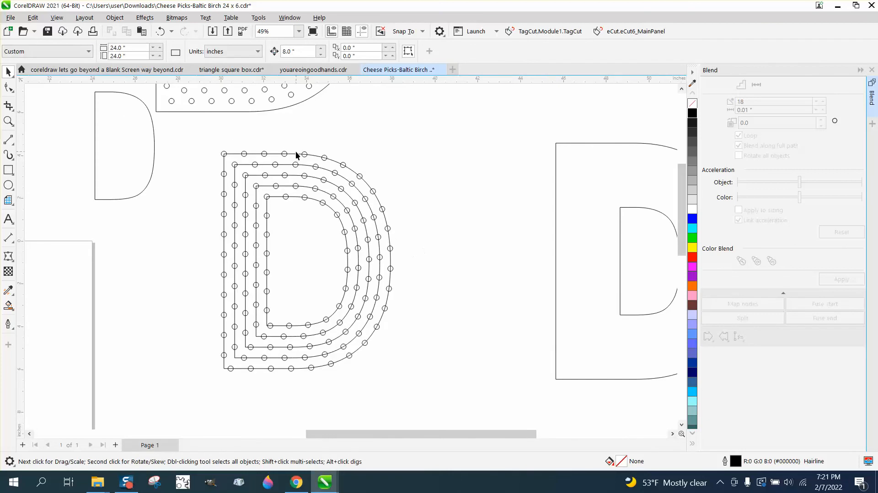
# Break the blend apart and select a leftover contour guide path for deletion.
pyautogui.click(479, 261)
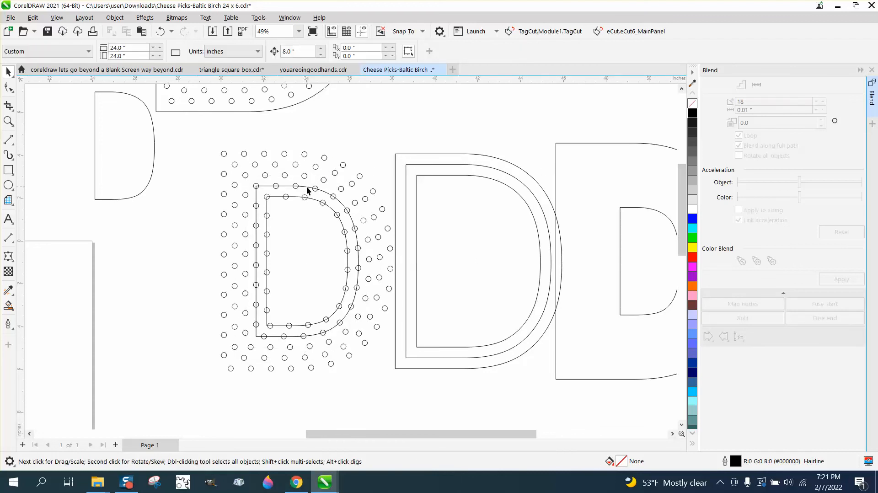
pyautogui.click(463, 197)
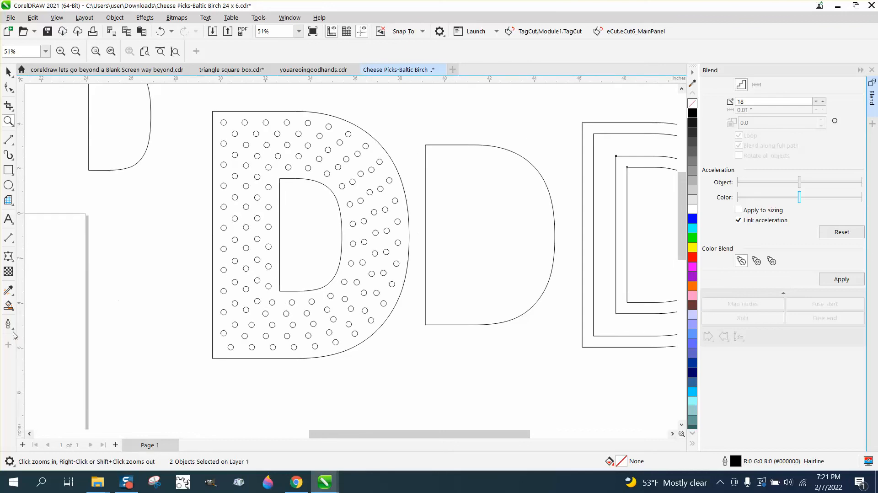
# Smart Fill the D region into a new shape, then clear its fill to no fill.
pyautogui.click(8, 305)
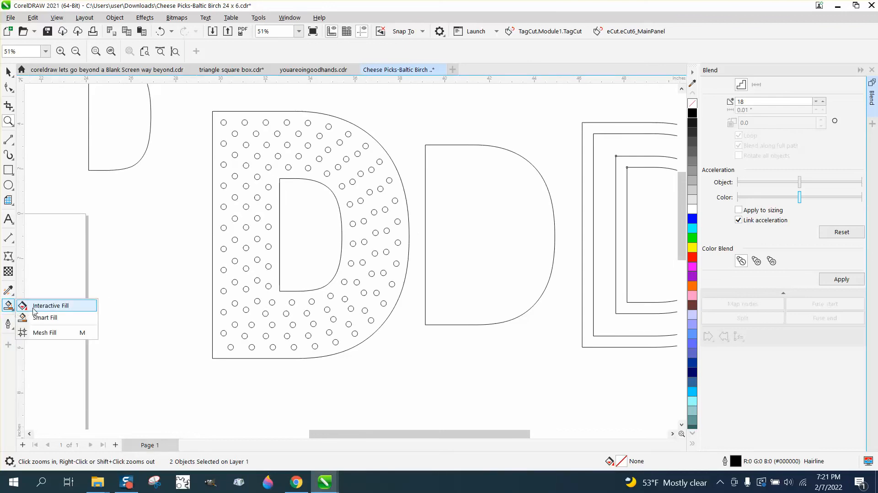
pyautogui.click(44, 318)
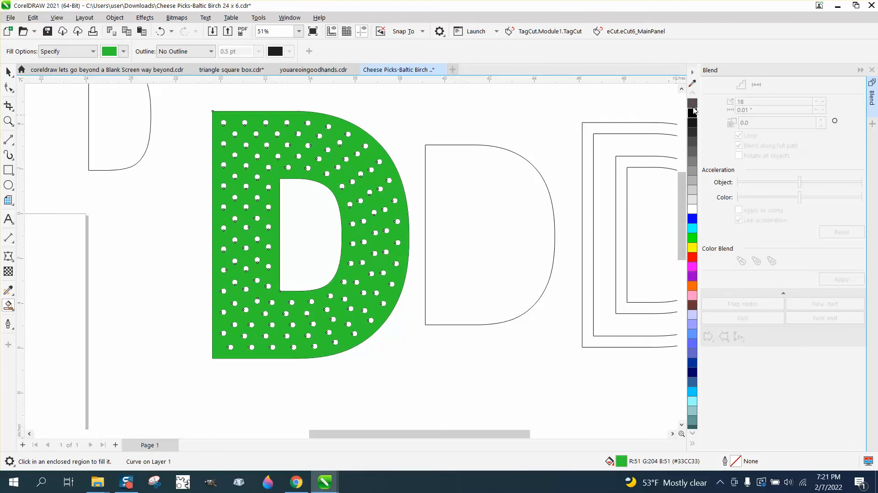
pyautogui.click(691, 103)
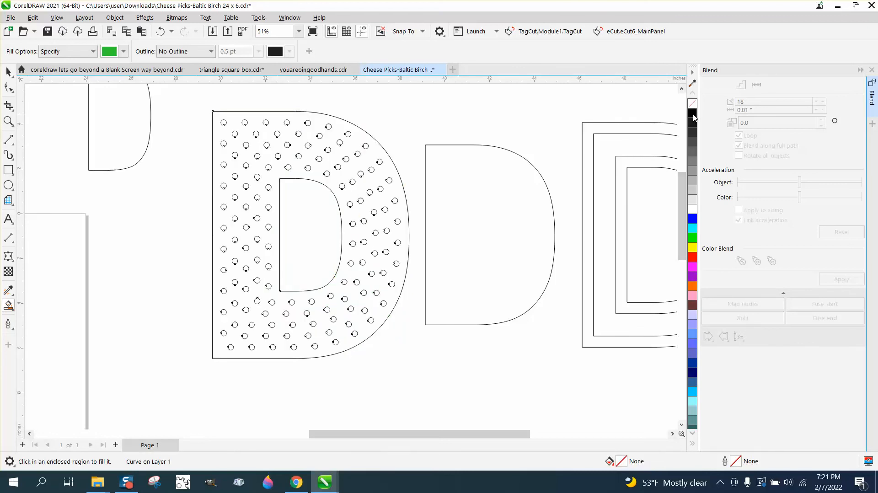
pyautogui.moveTo(244, 213)
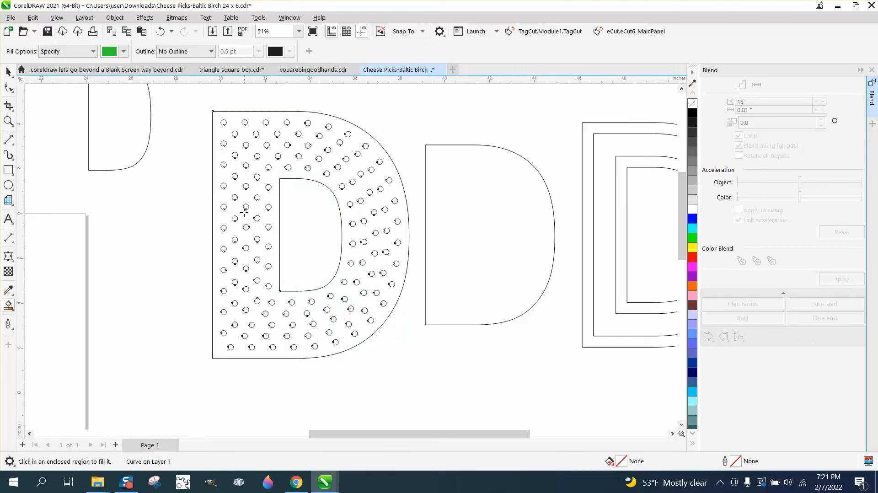
pyautogui.moveTo(205, 228)
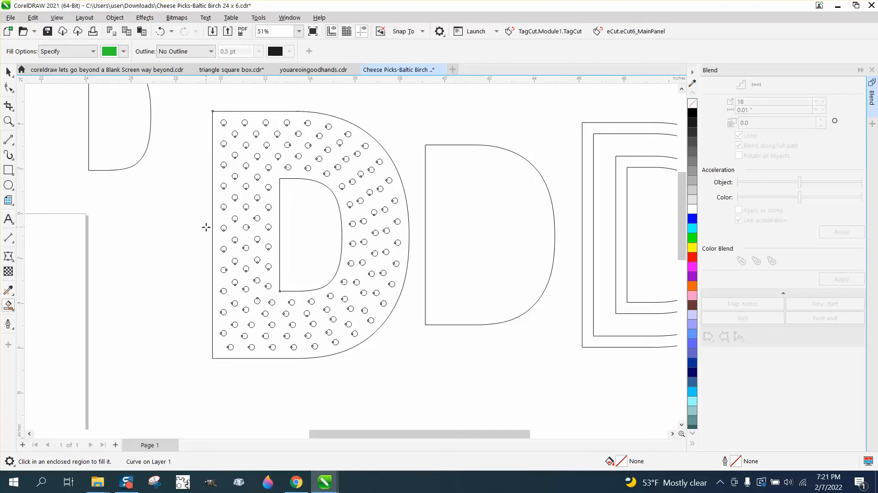